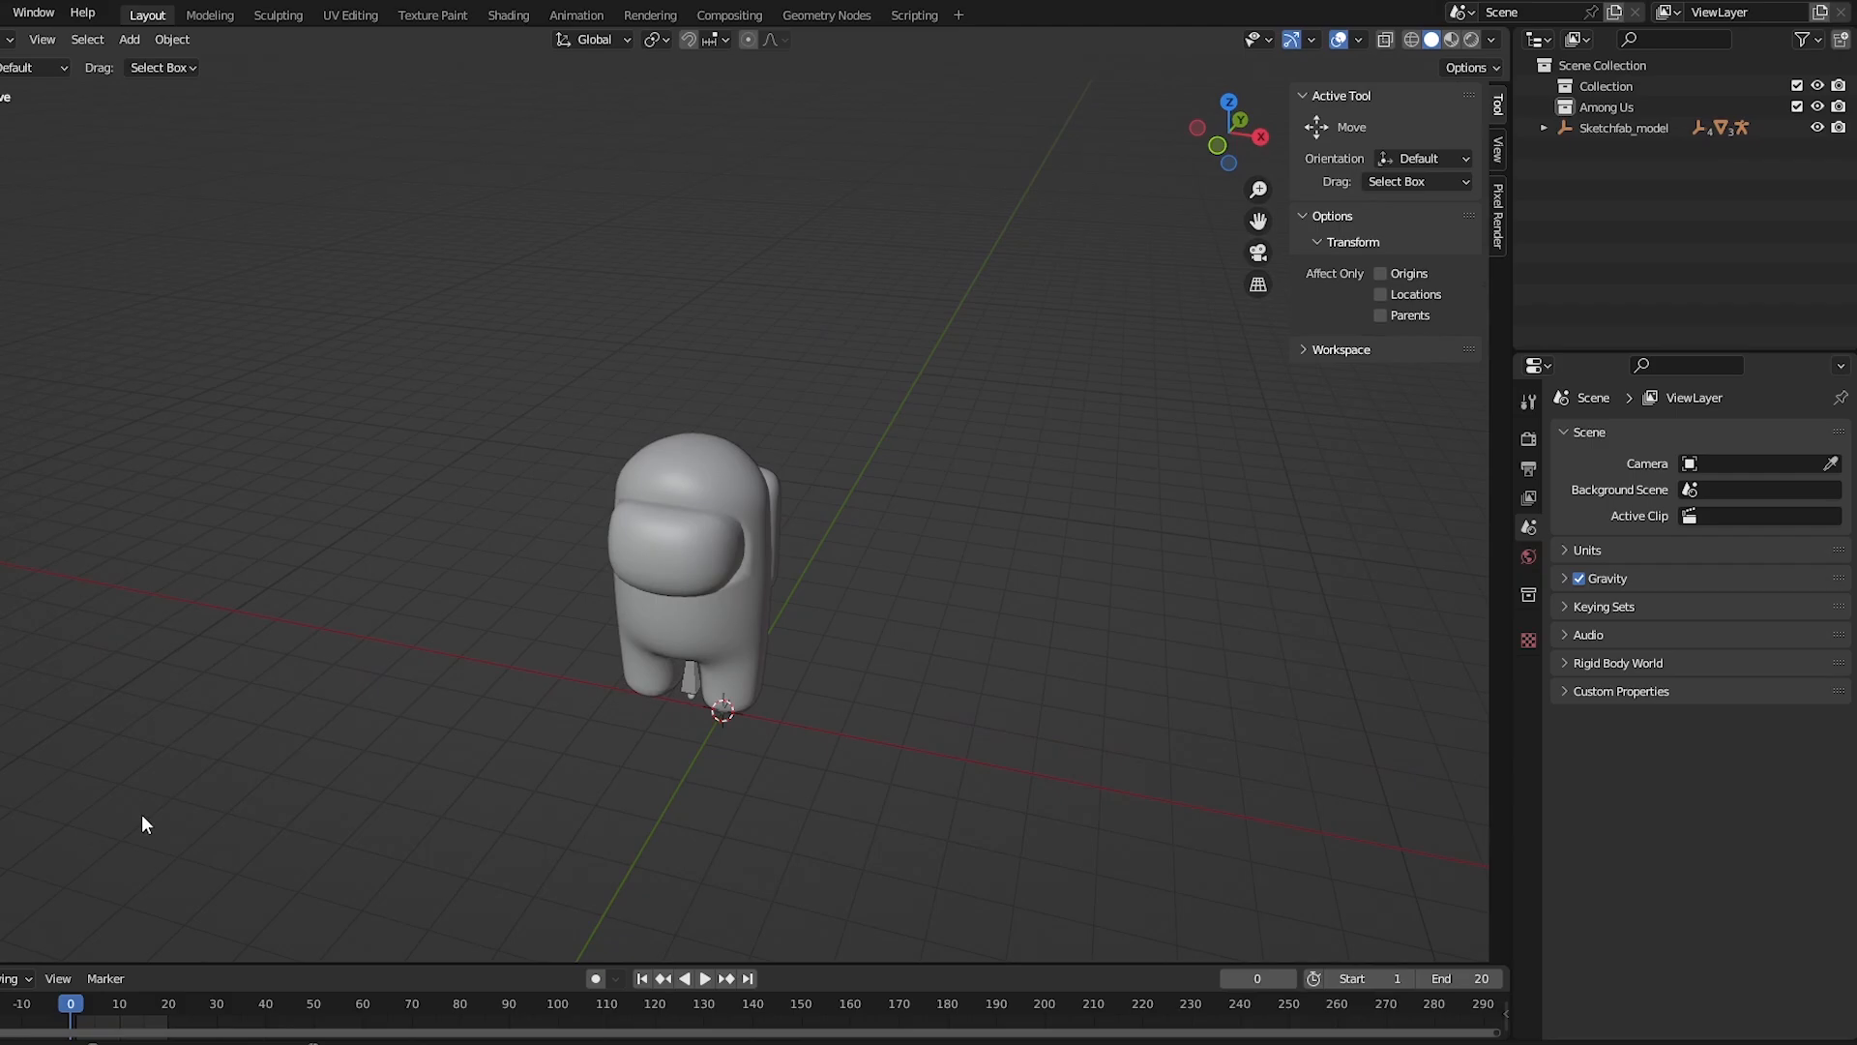
# Show the character in Material Preview and check its toon material nodes in the Shading workspace.
pyautogui.click(698, 557)
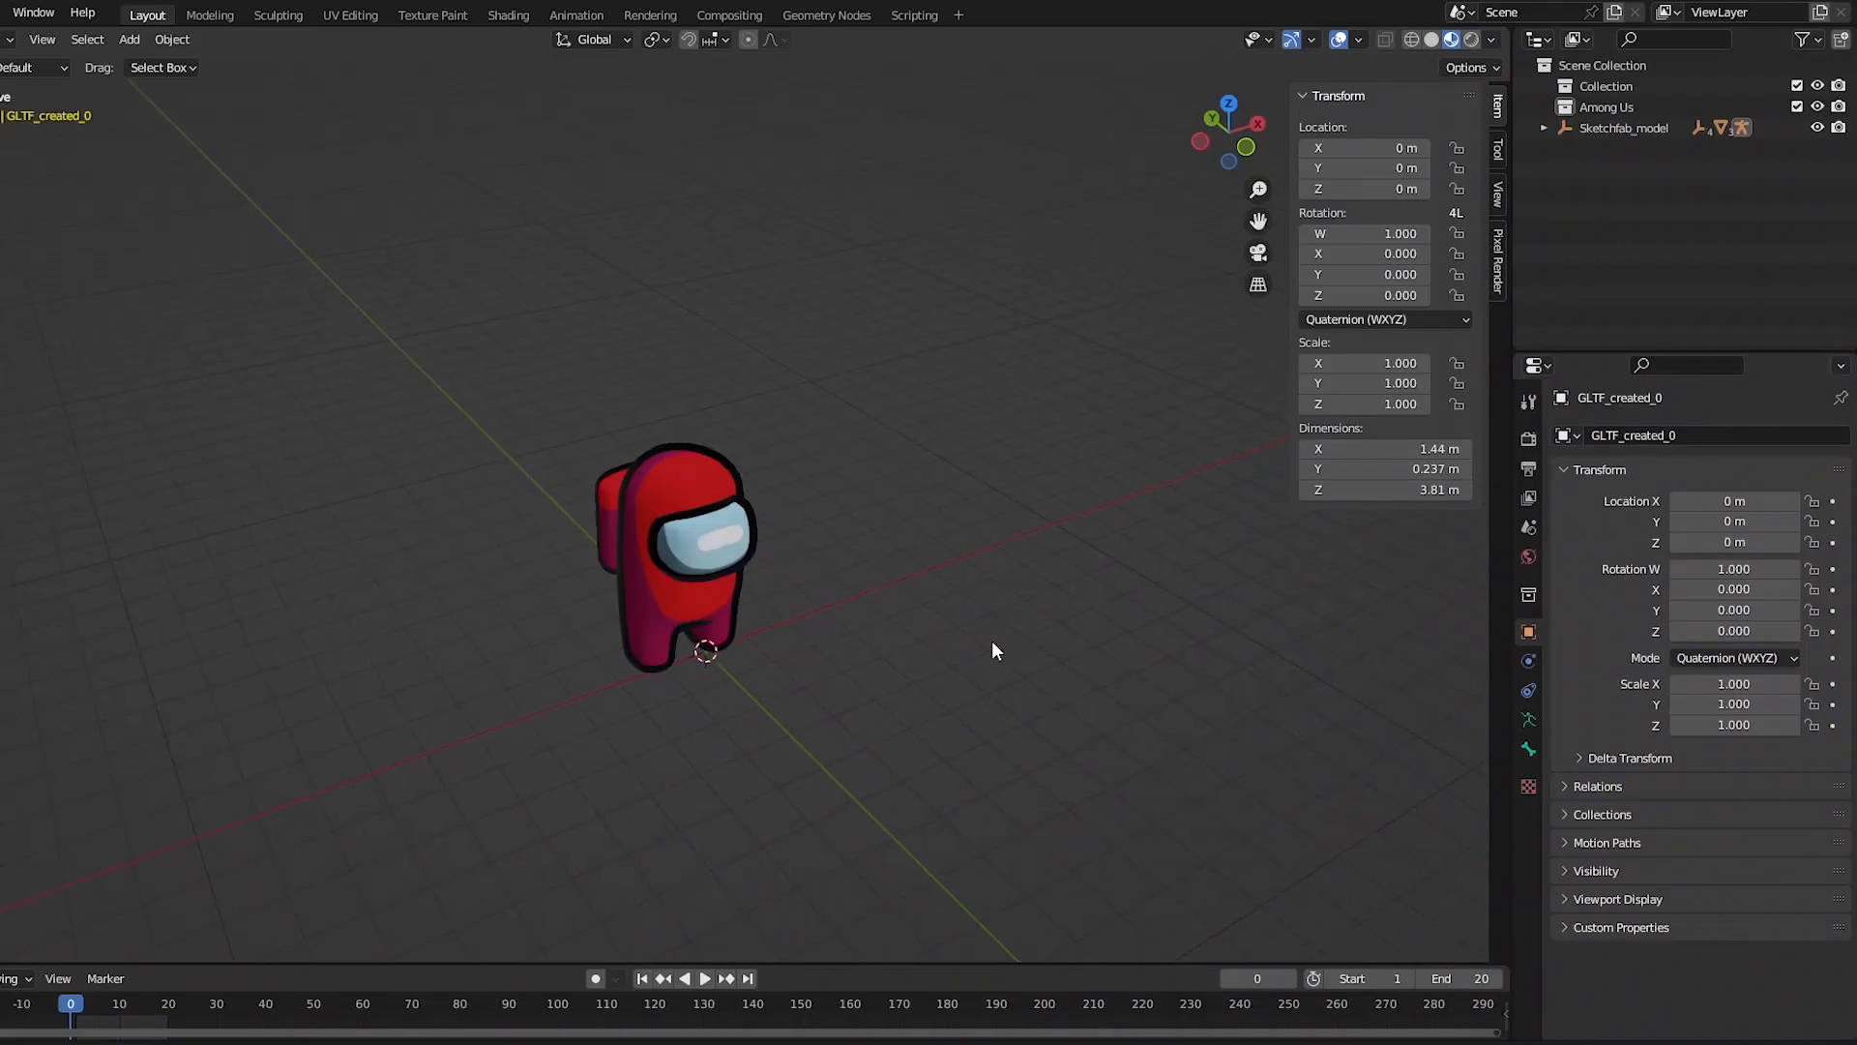
pyautogui.click(507, 13)
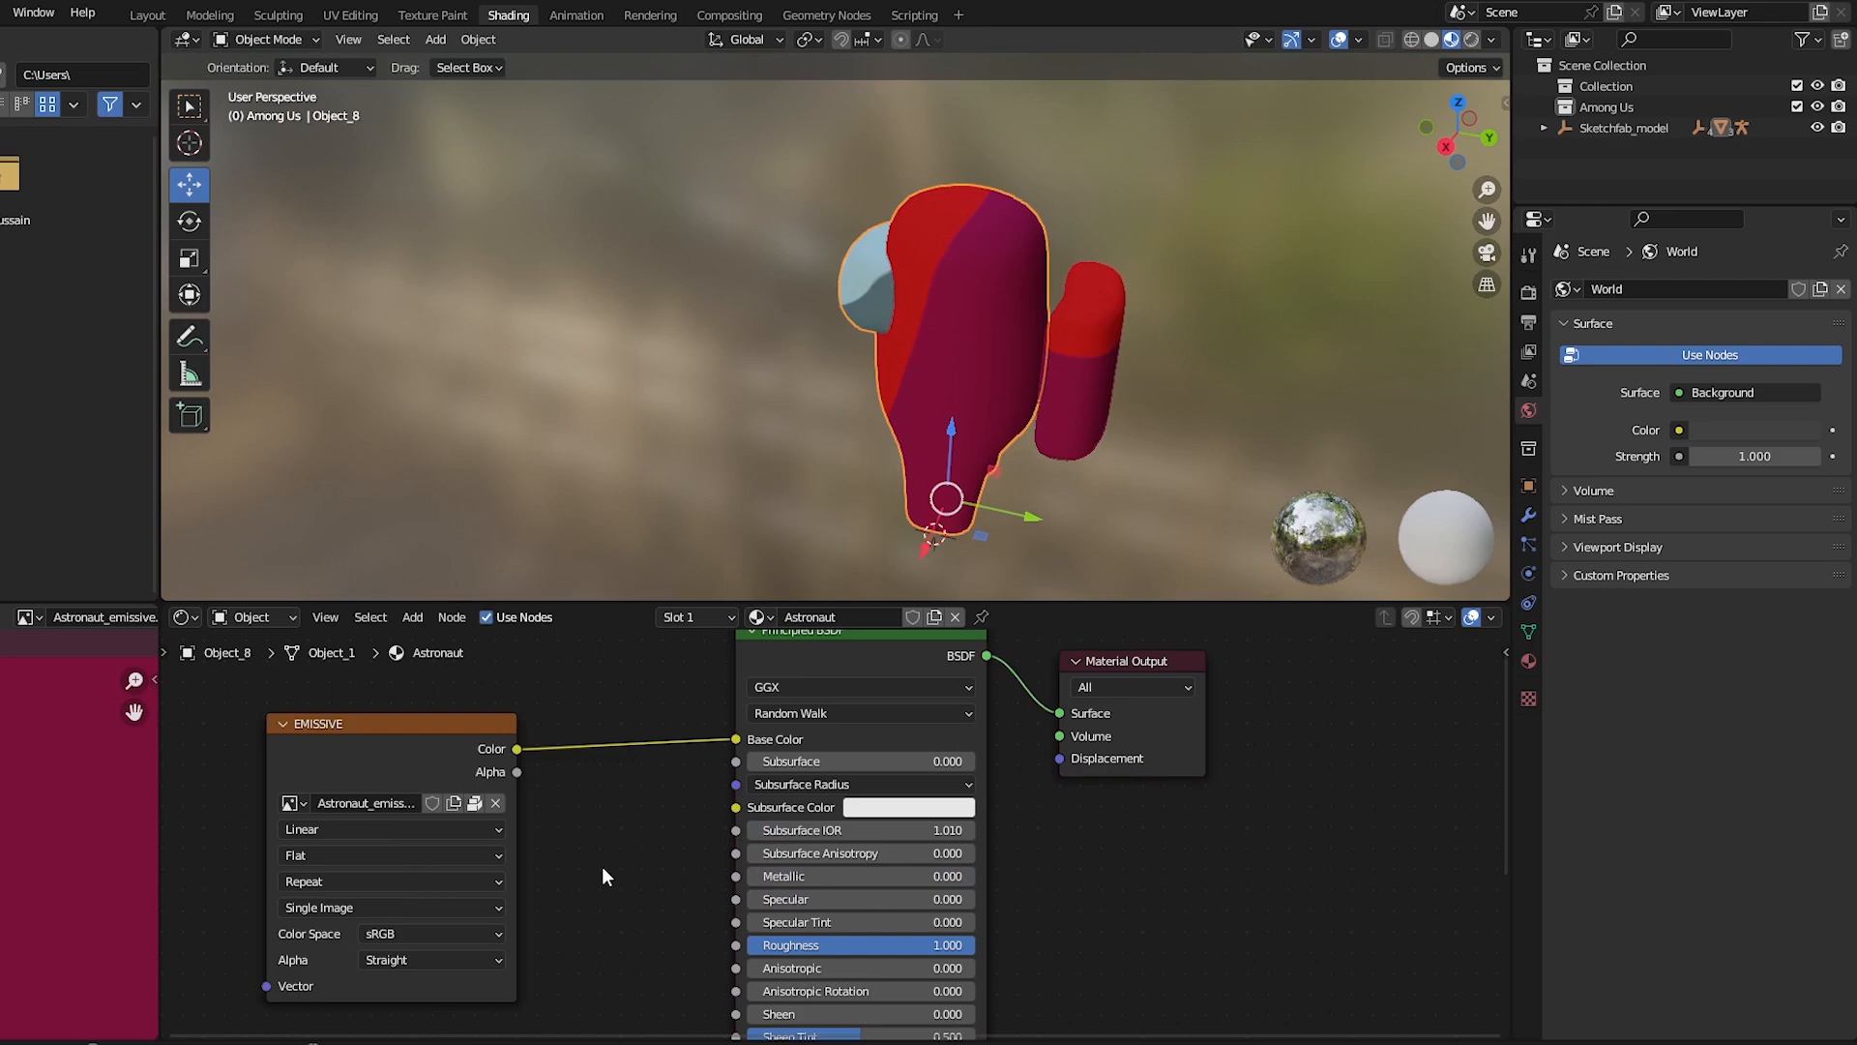
pyautogui.moveTo(1052, 413)
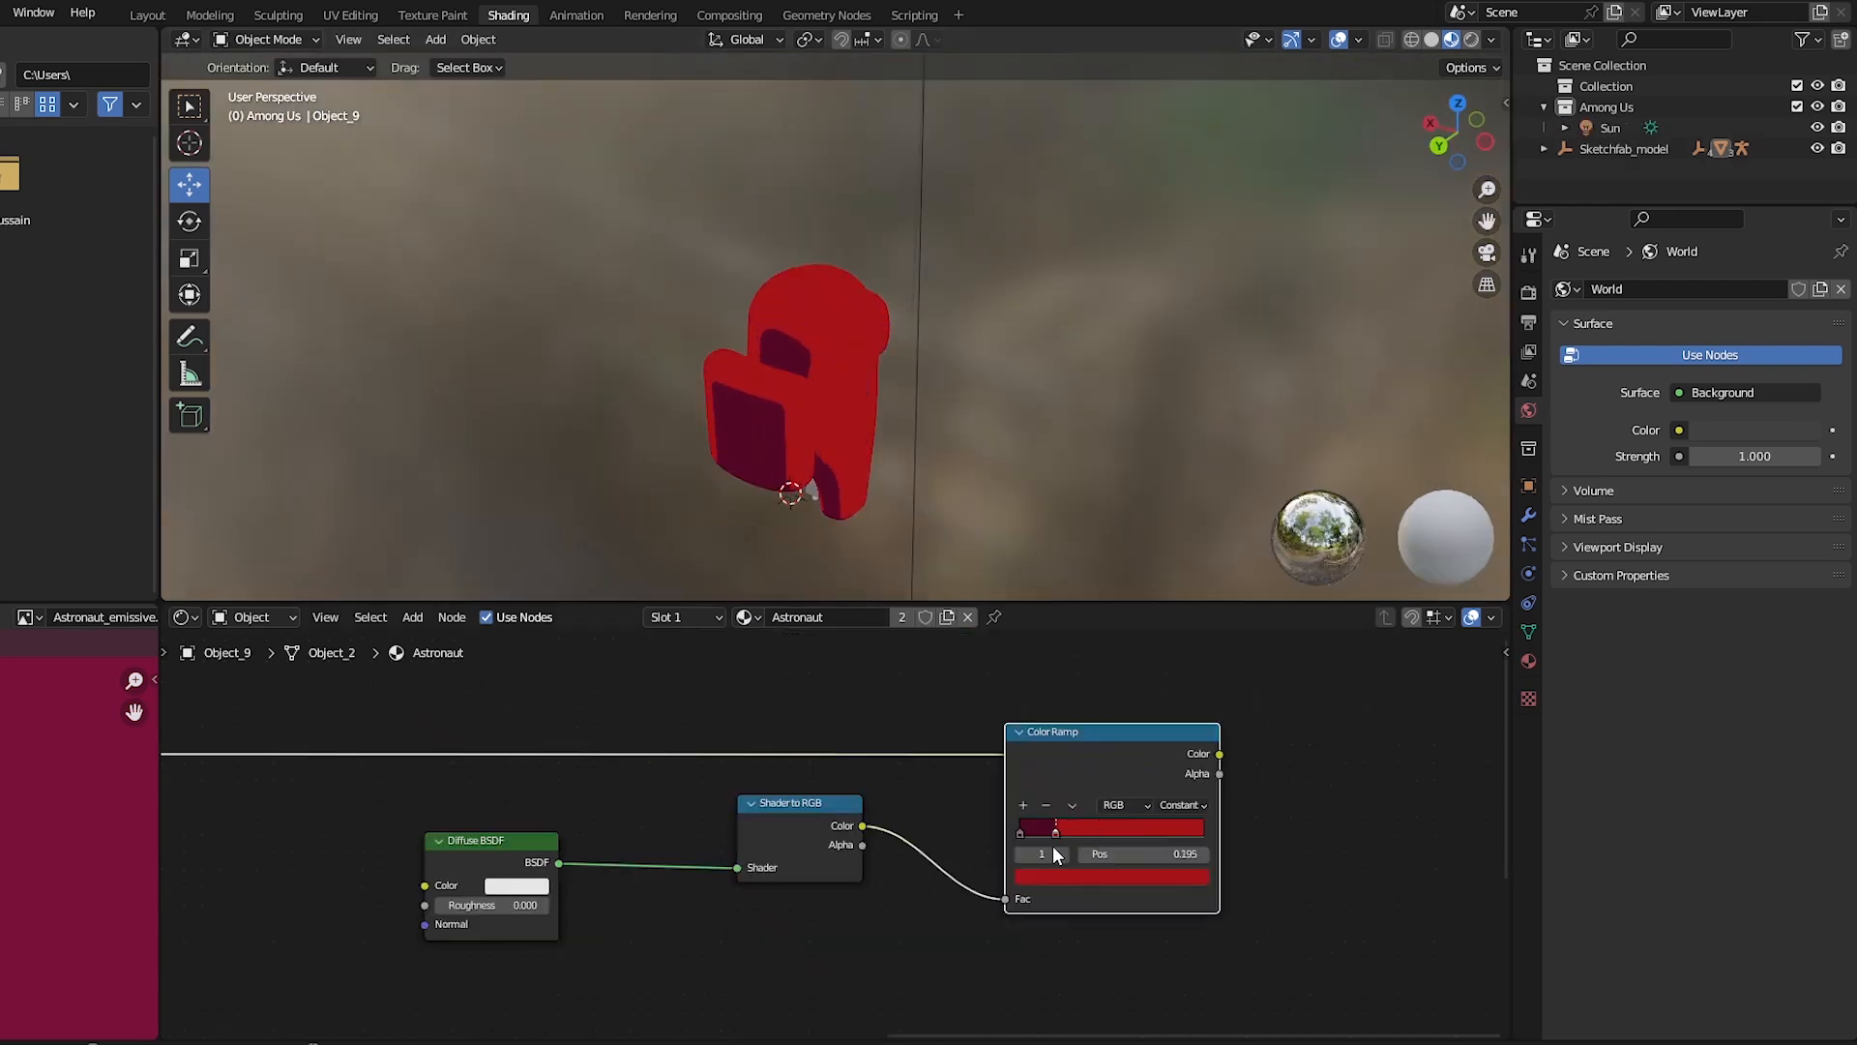
pyautogui.click(147, 13)
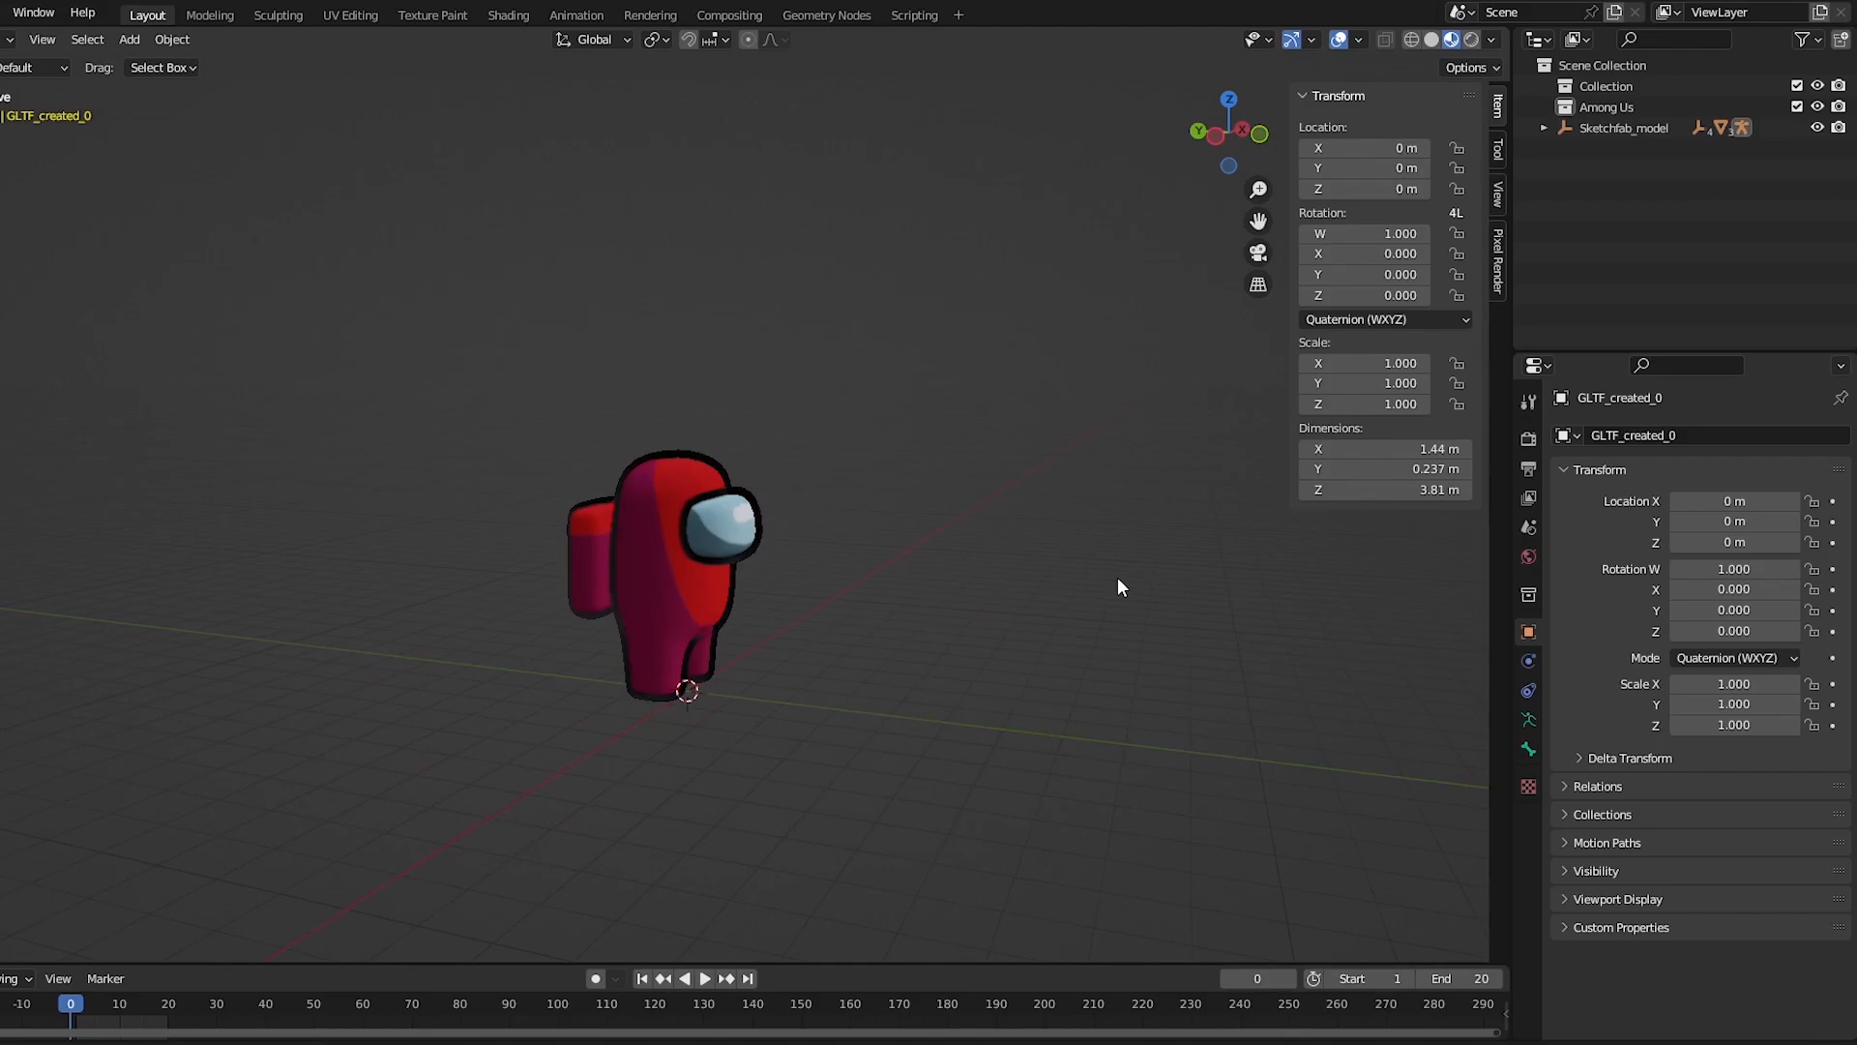
# Play the character's animation in the scene view, then bring up the add-object list.
pyautogui.click(705, 977)
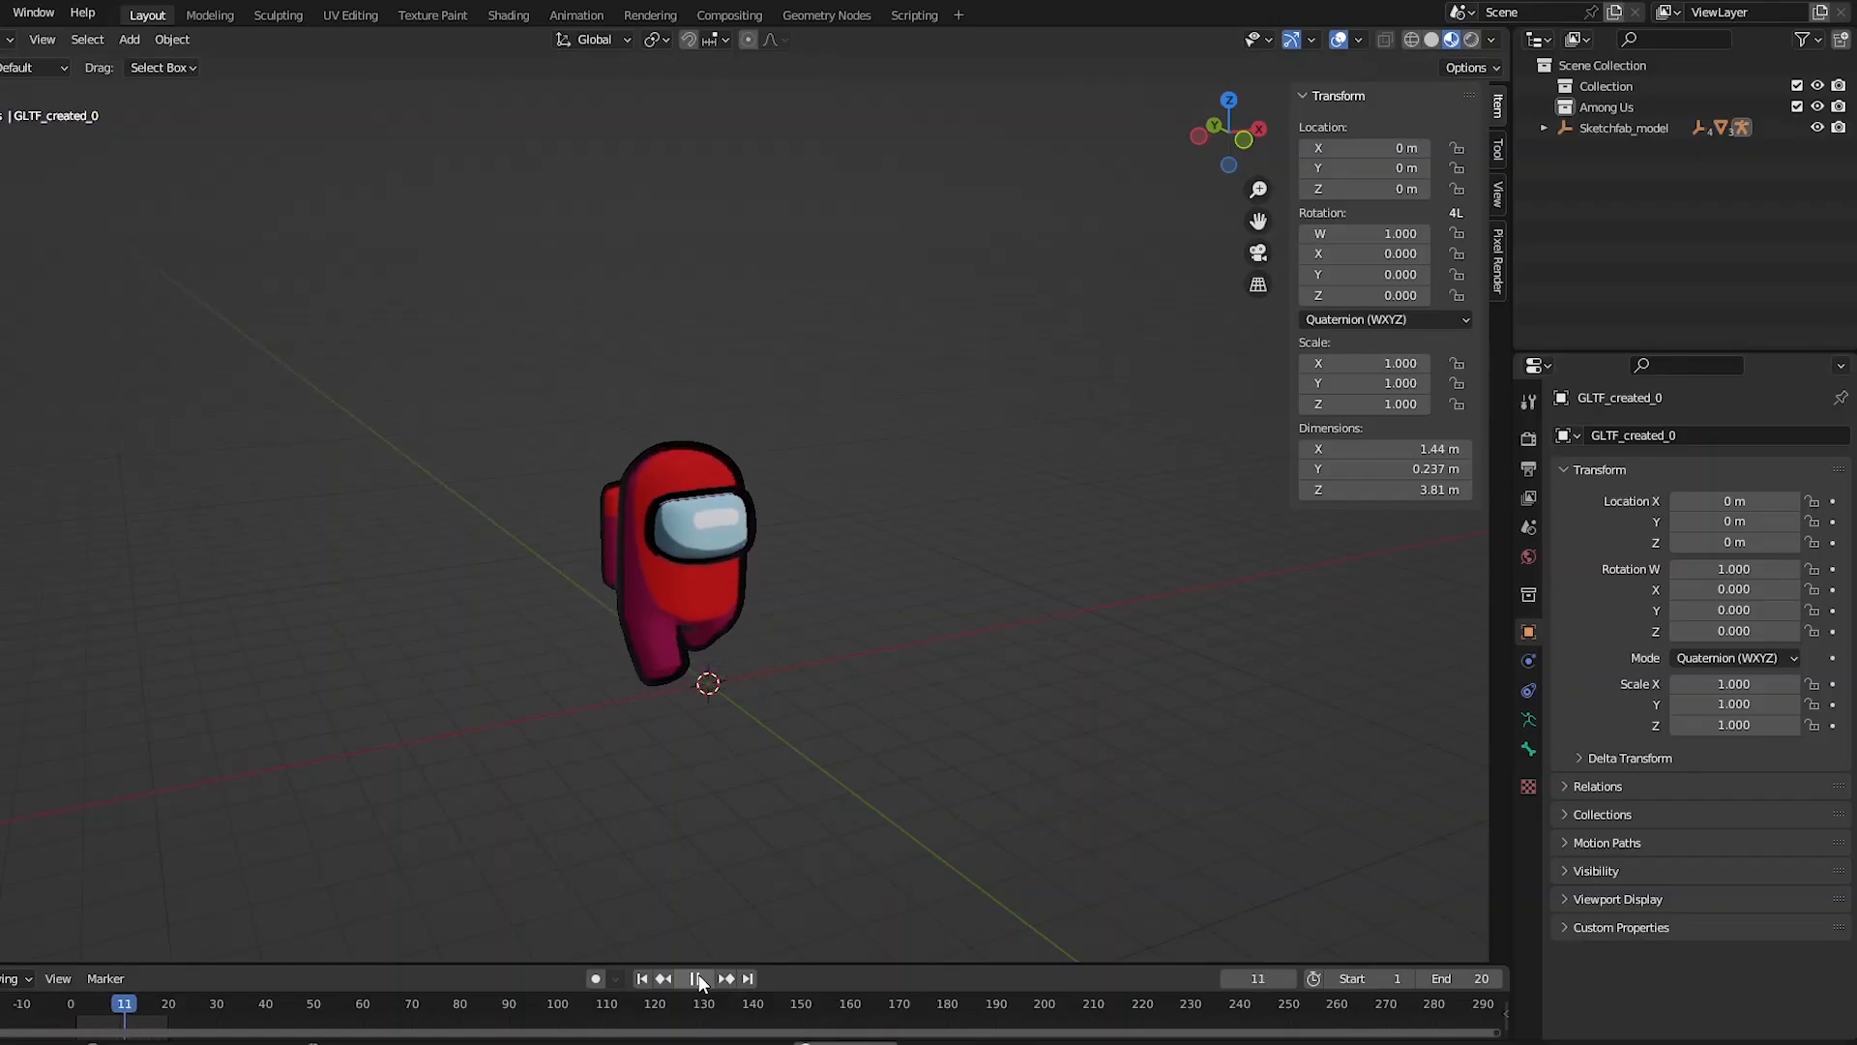
pyautogui.click(699, 979)
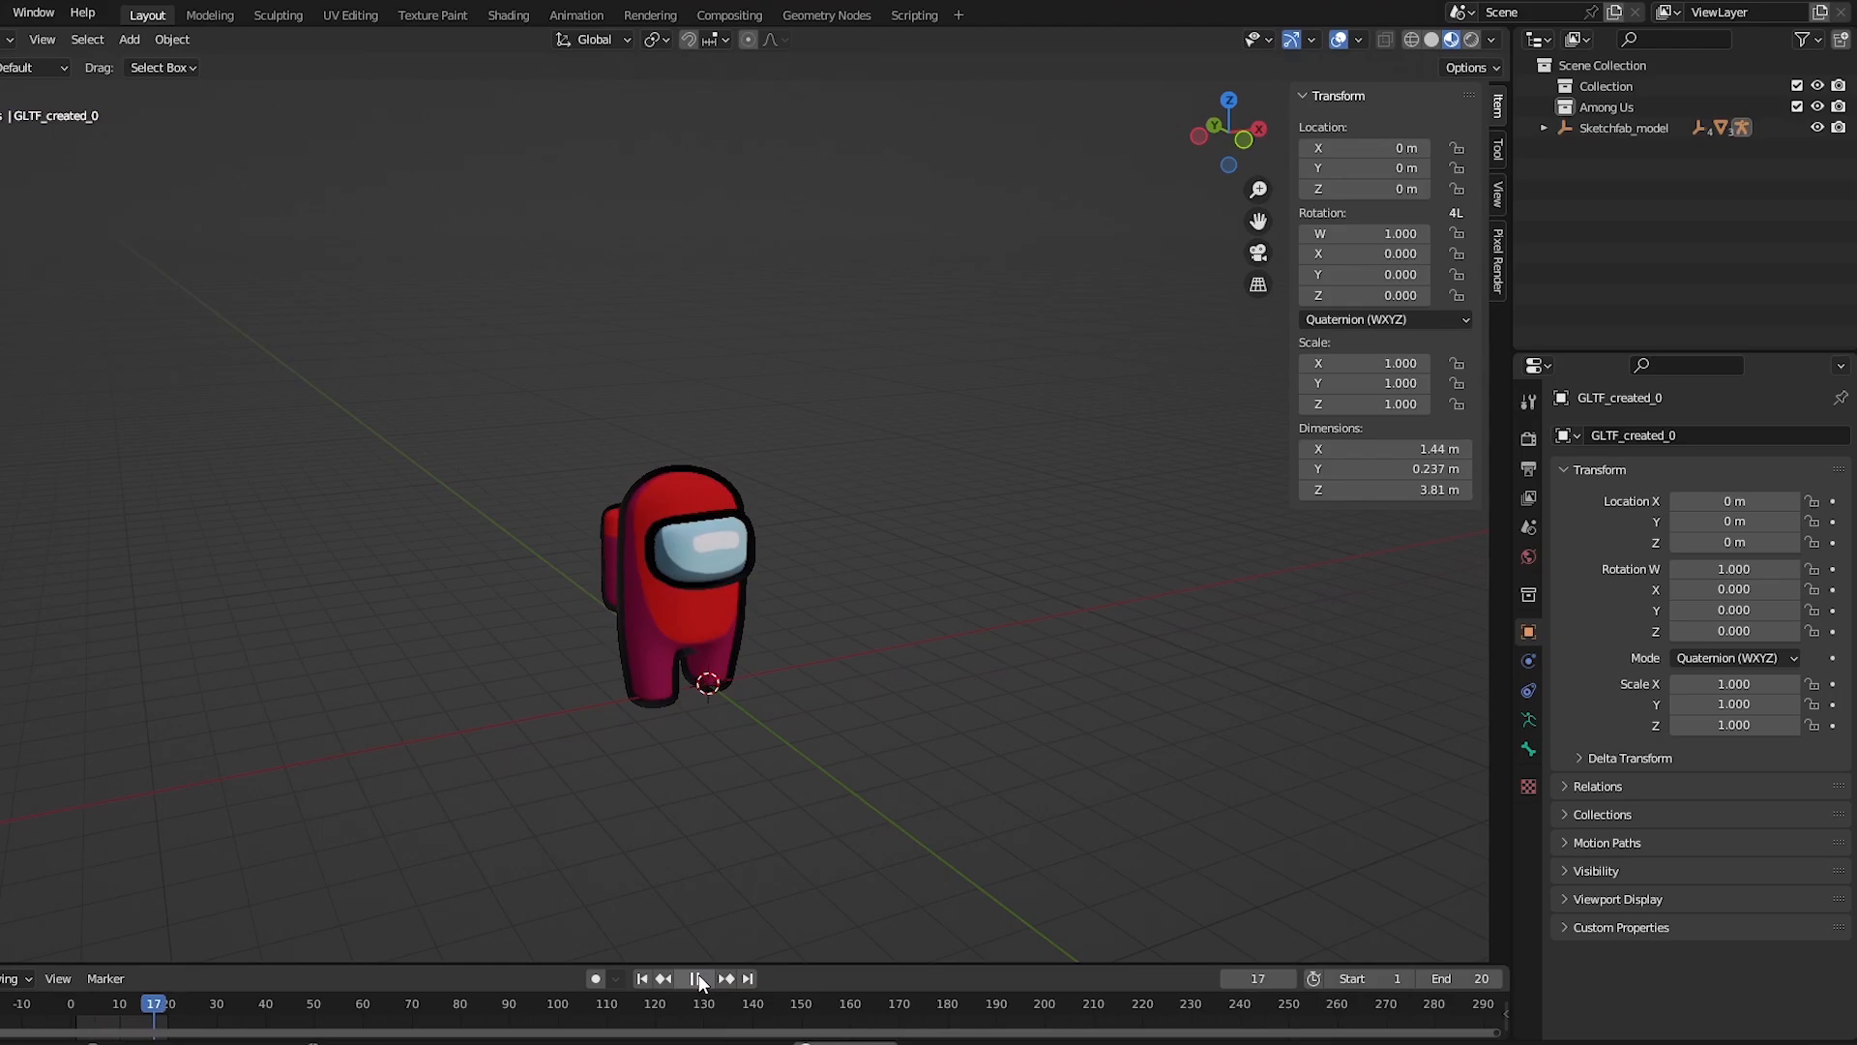
pyautogui.click(701, 977)
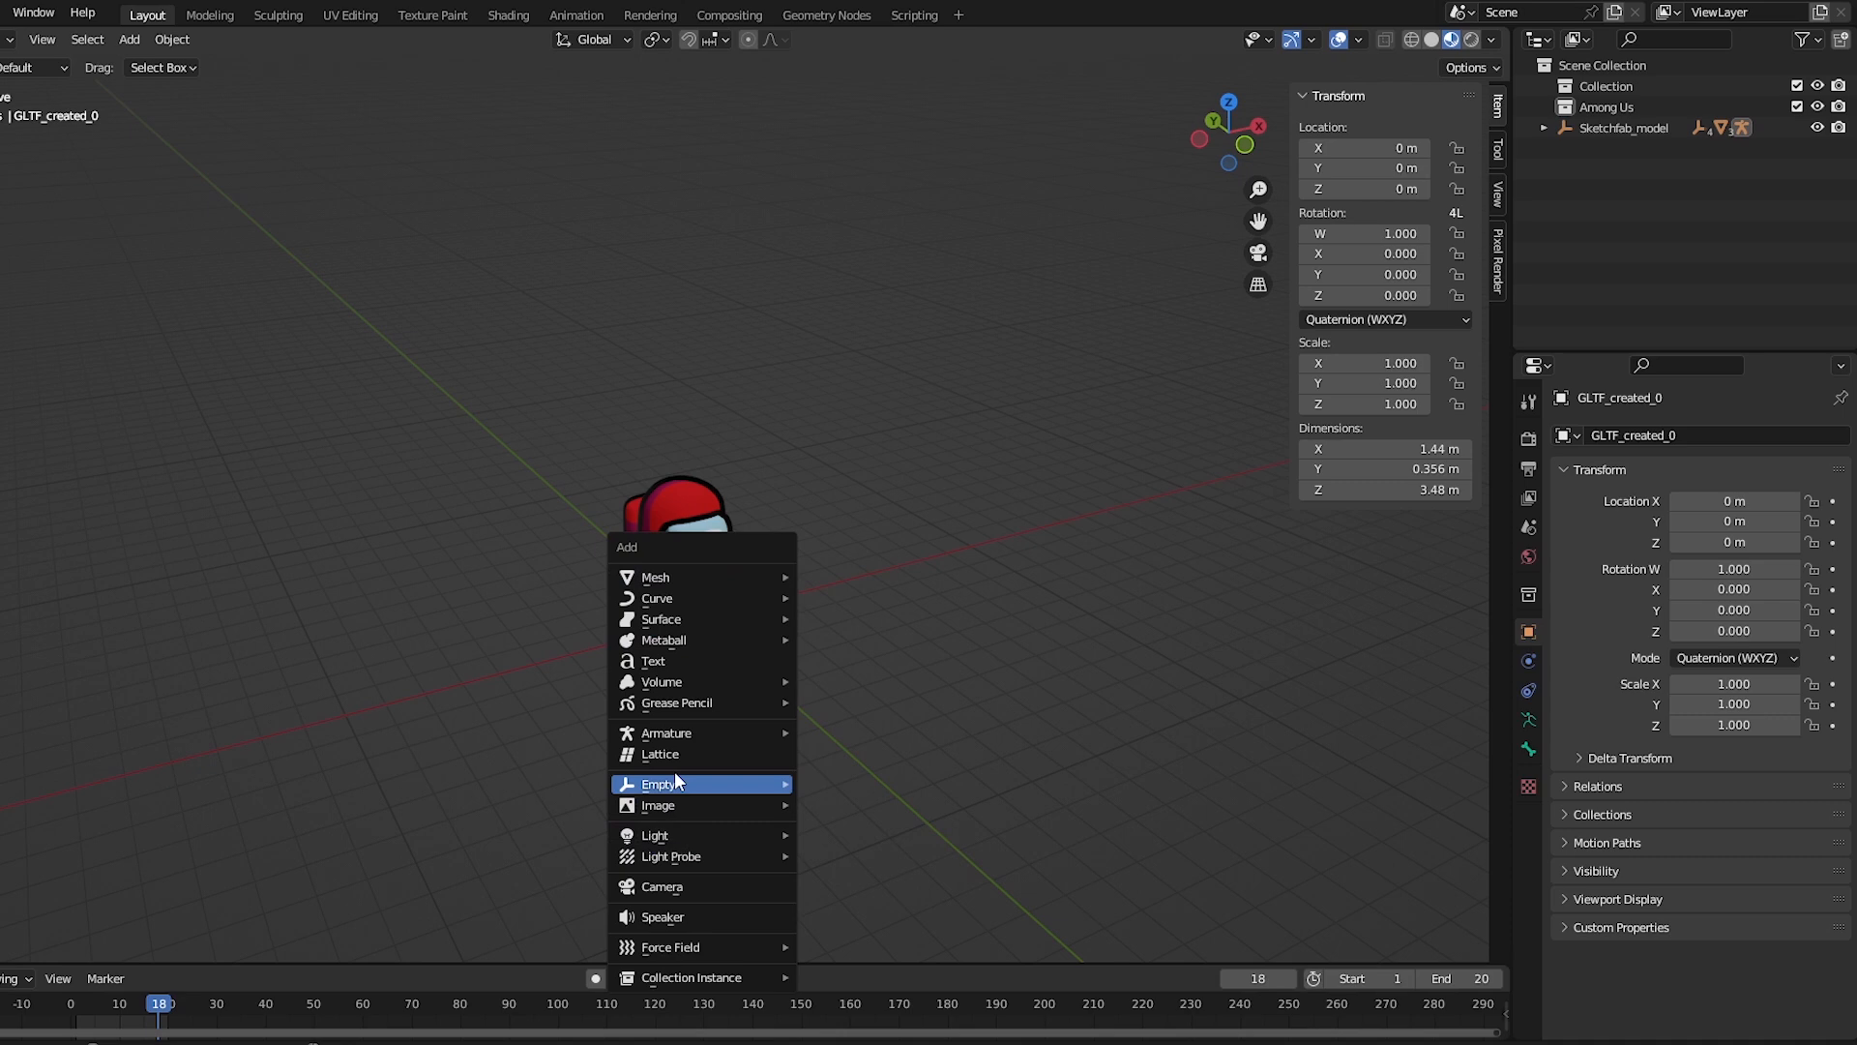
# Add a camera locked to the view framing the character at 1024×1024 with frames 1–20.
pyautogui.click(661, 887)
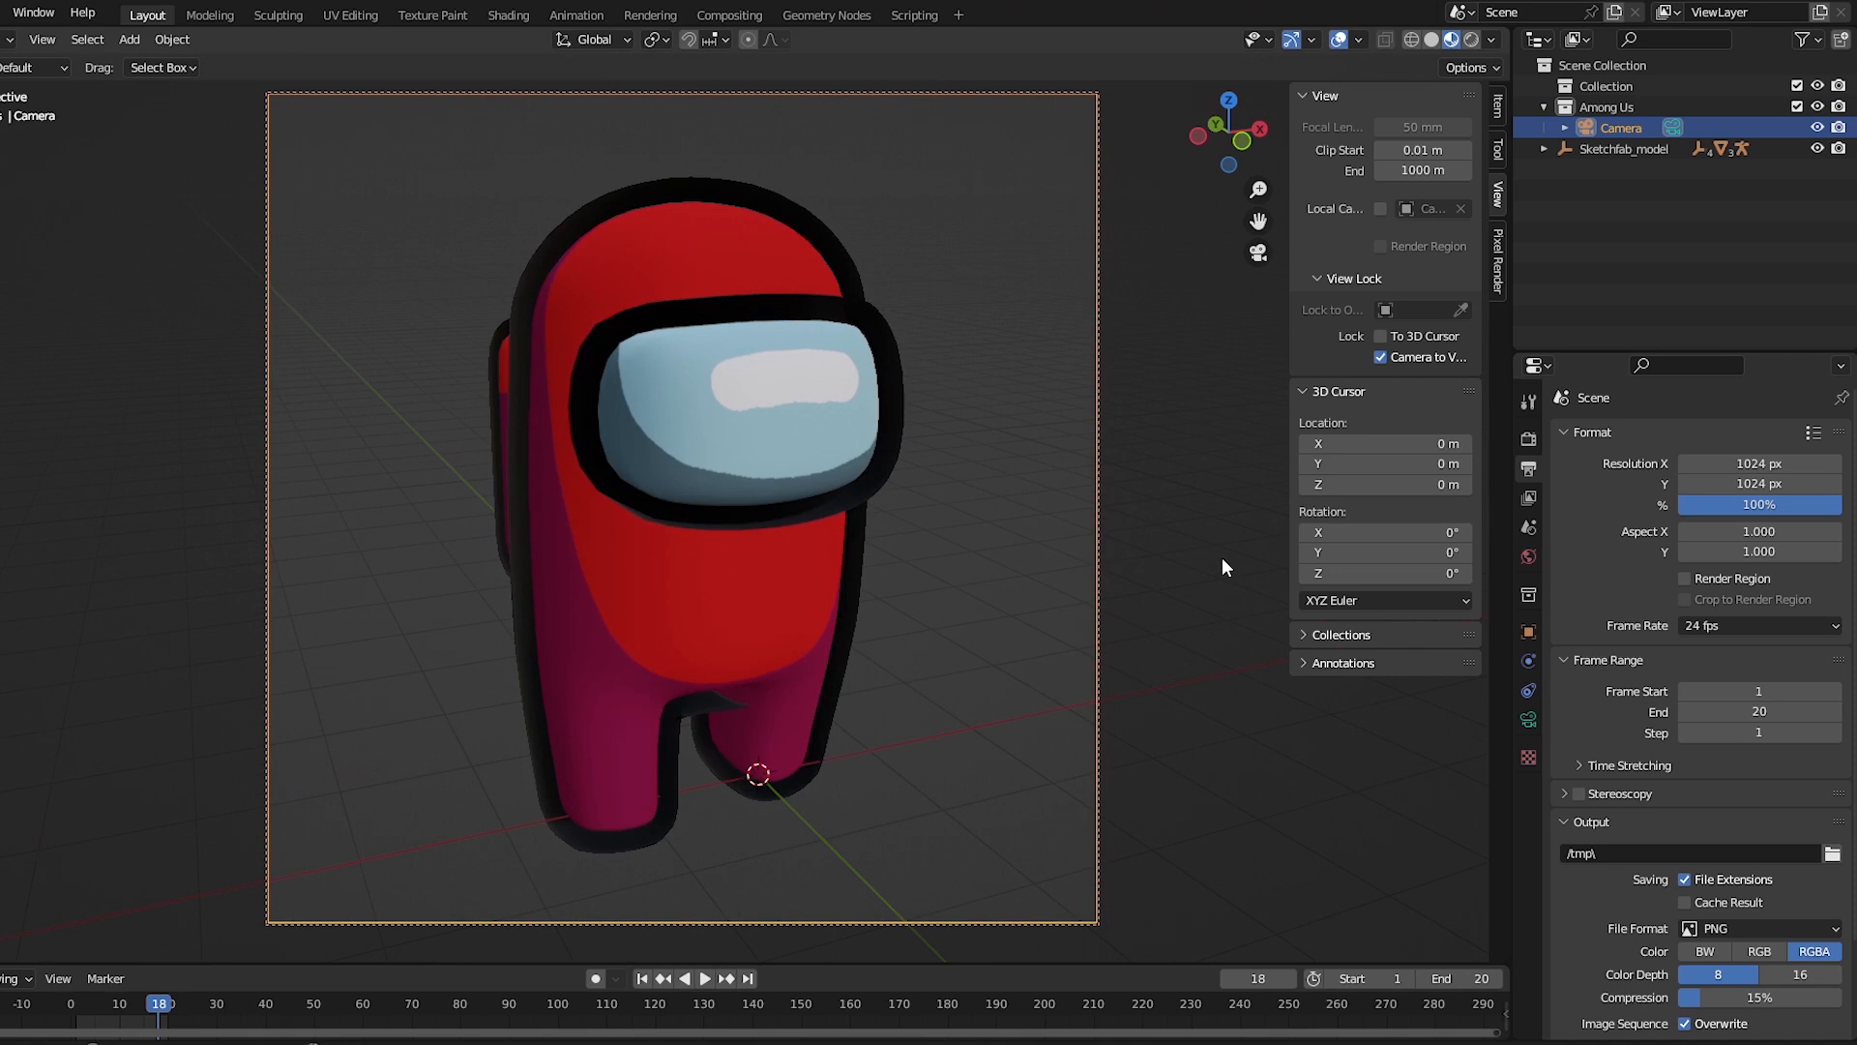
pyautogui.click(1379, 358)
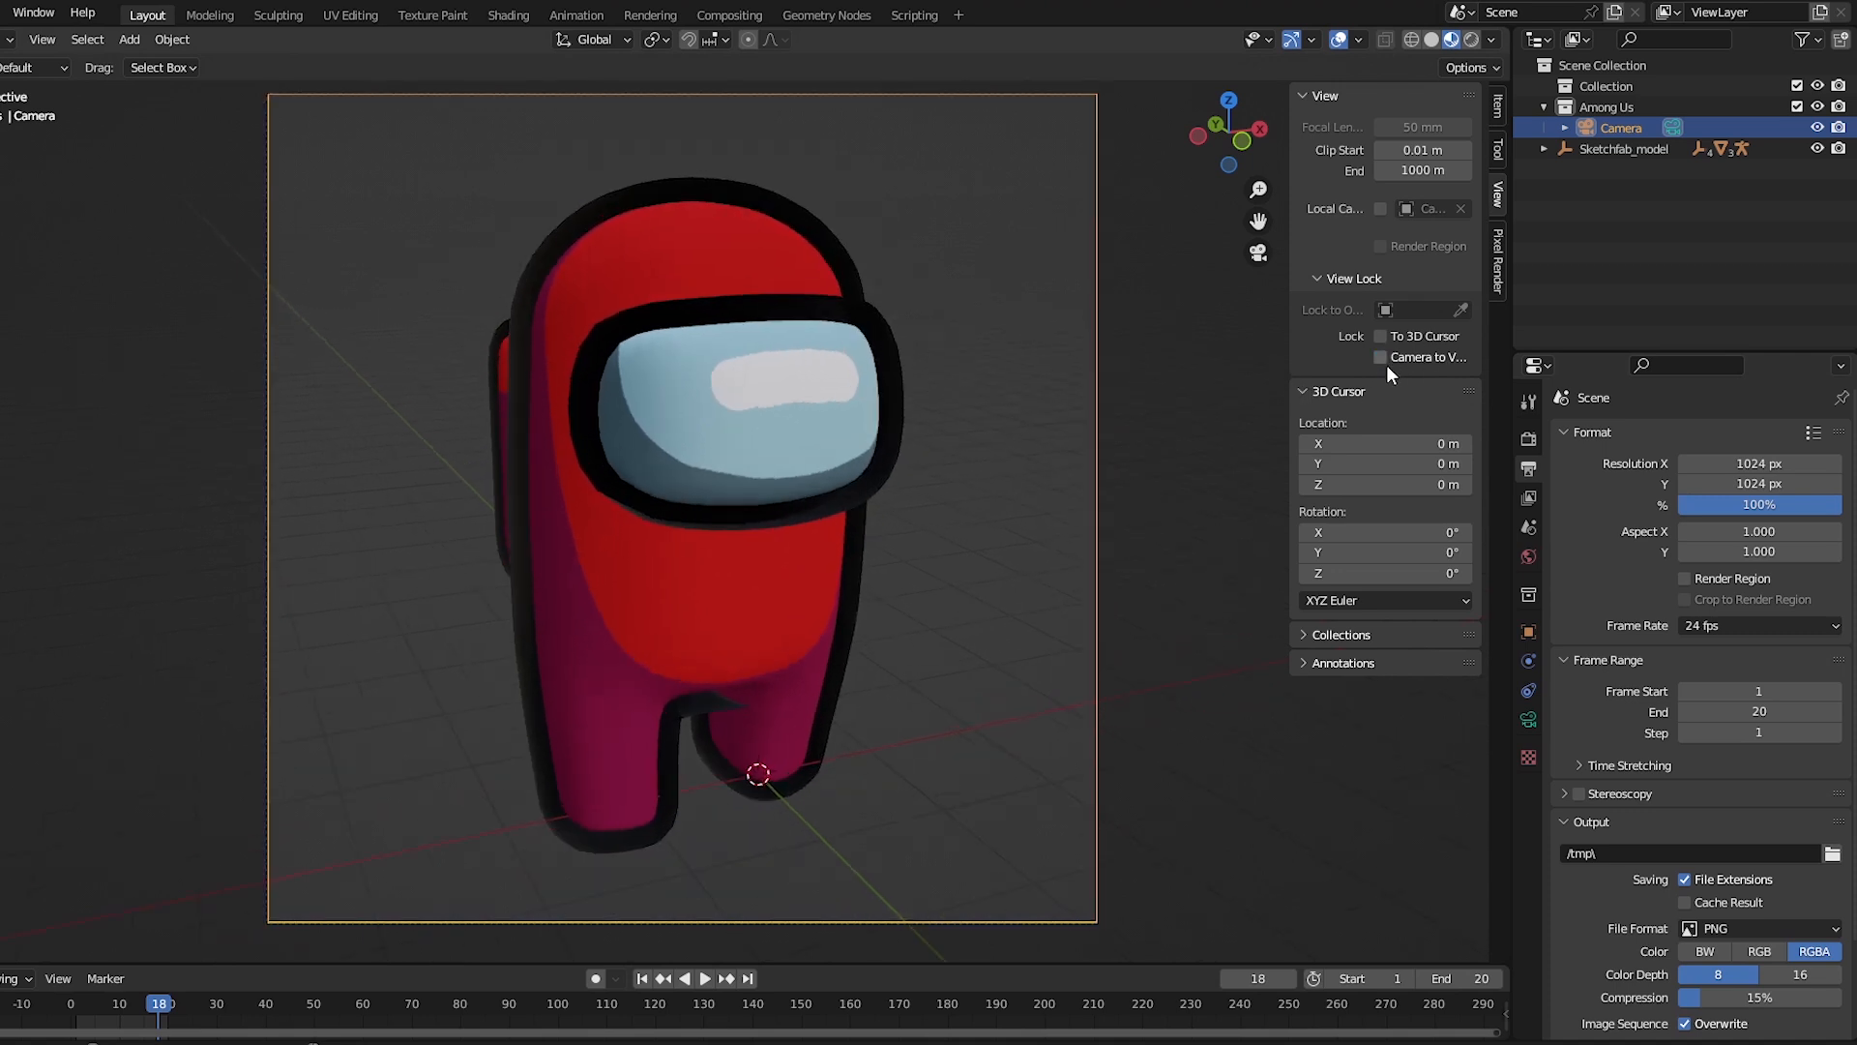
pyautogui.click(1380, 356)
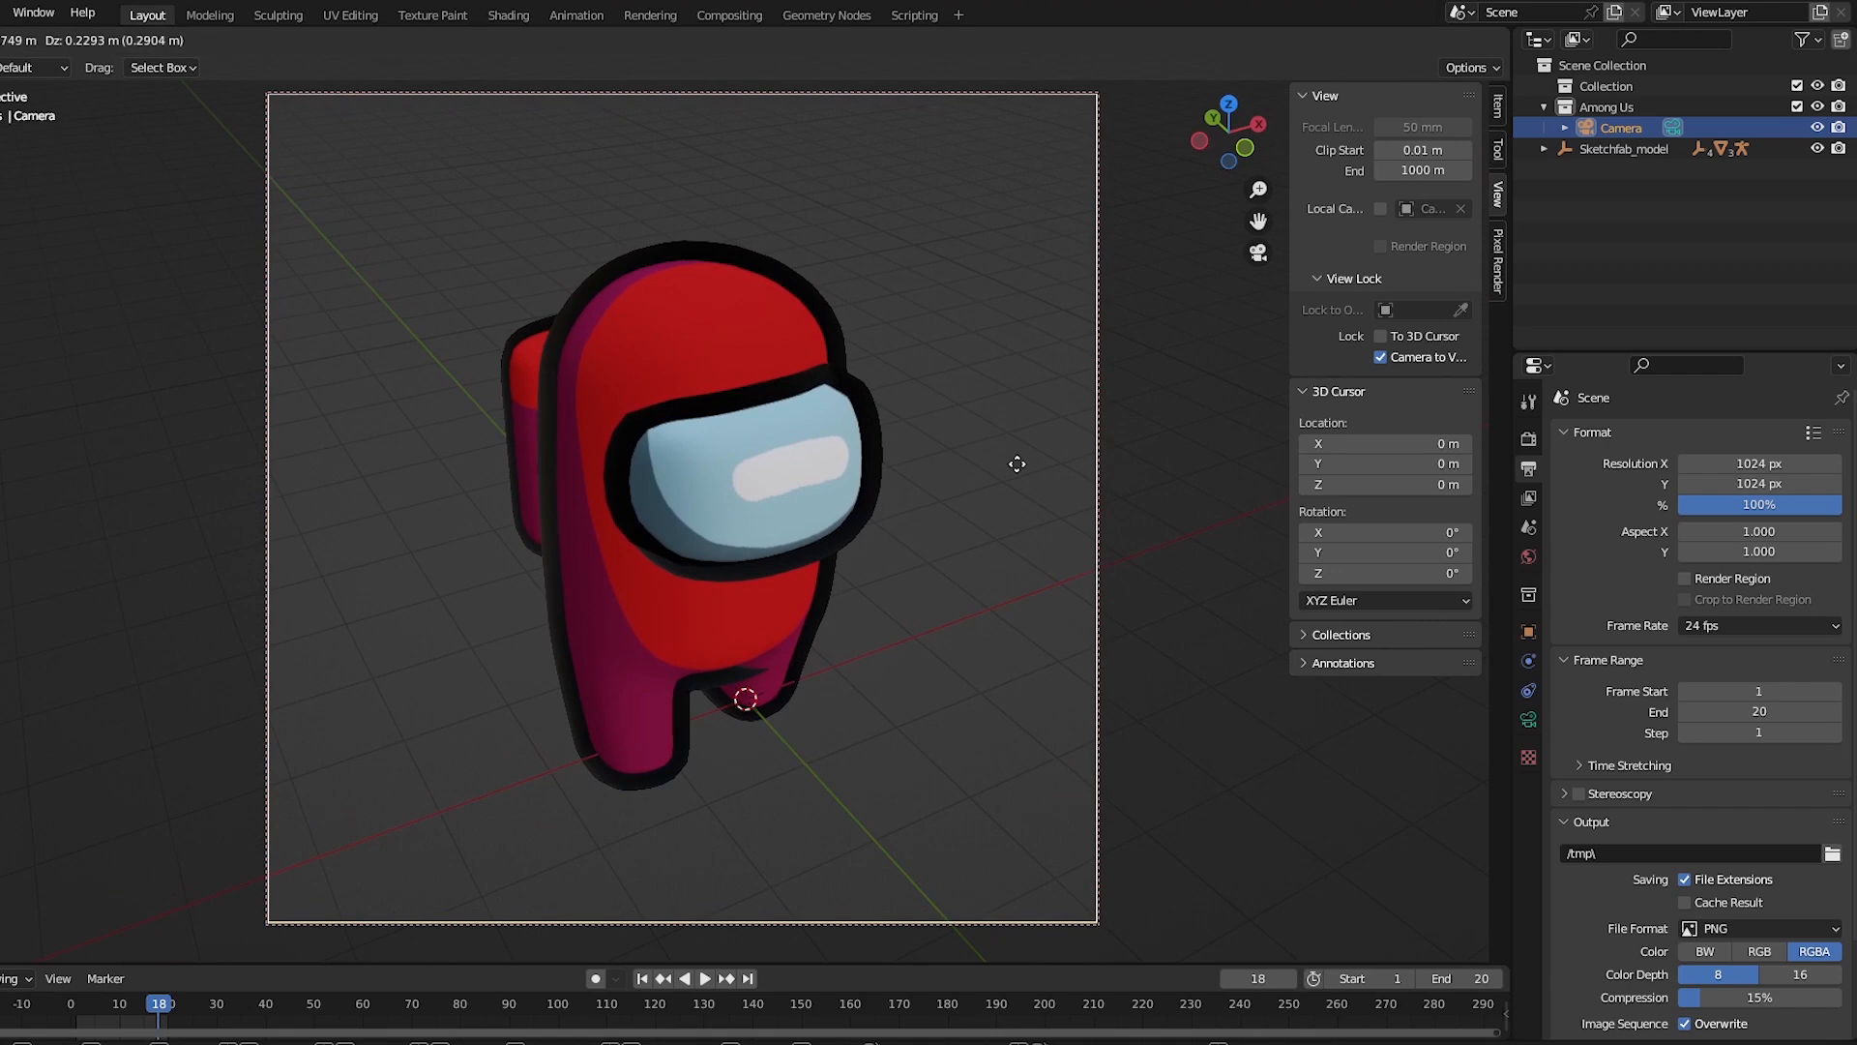
pyautogui.click(134, 1004)
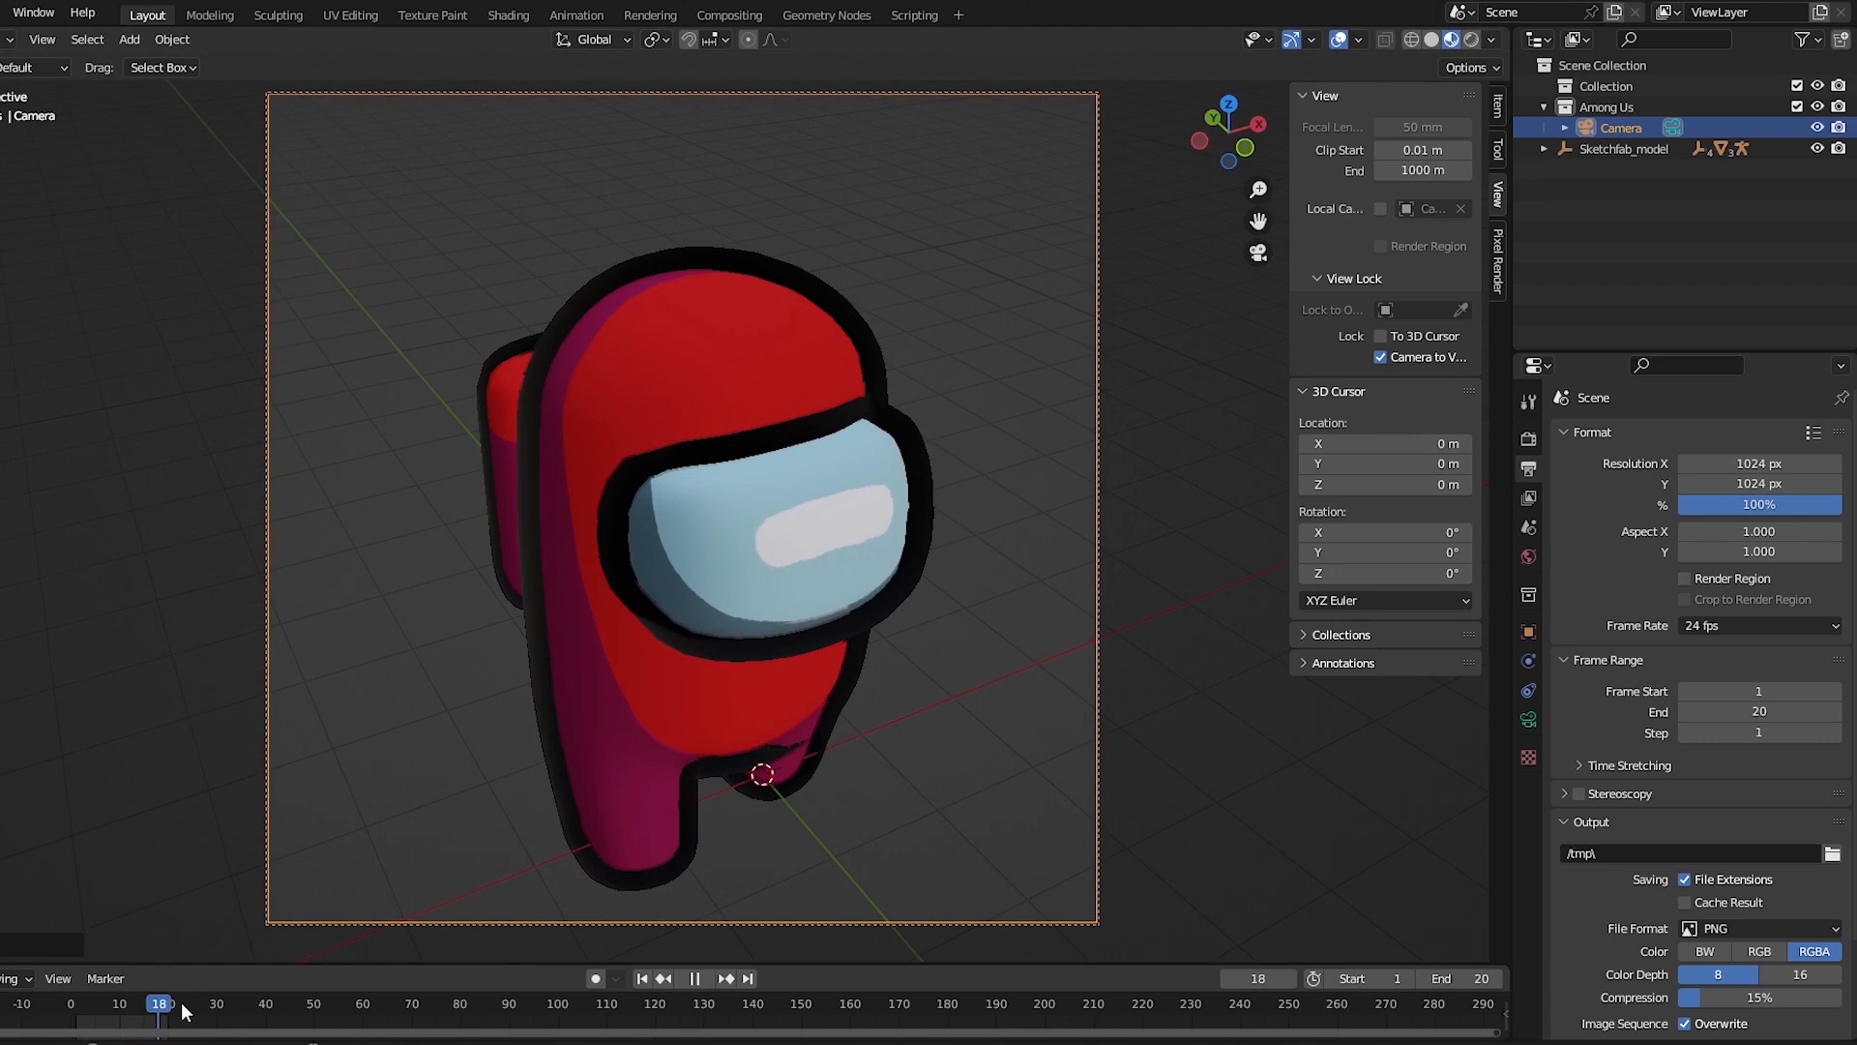
pyautogui.click(641, 977)
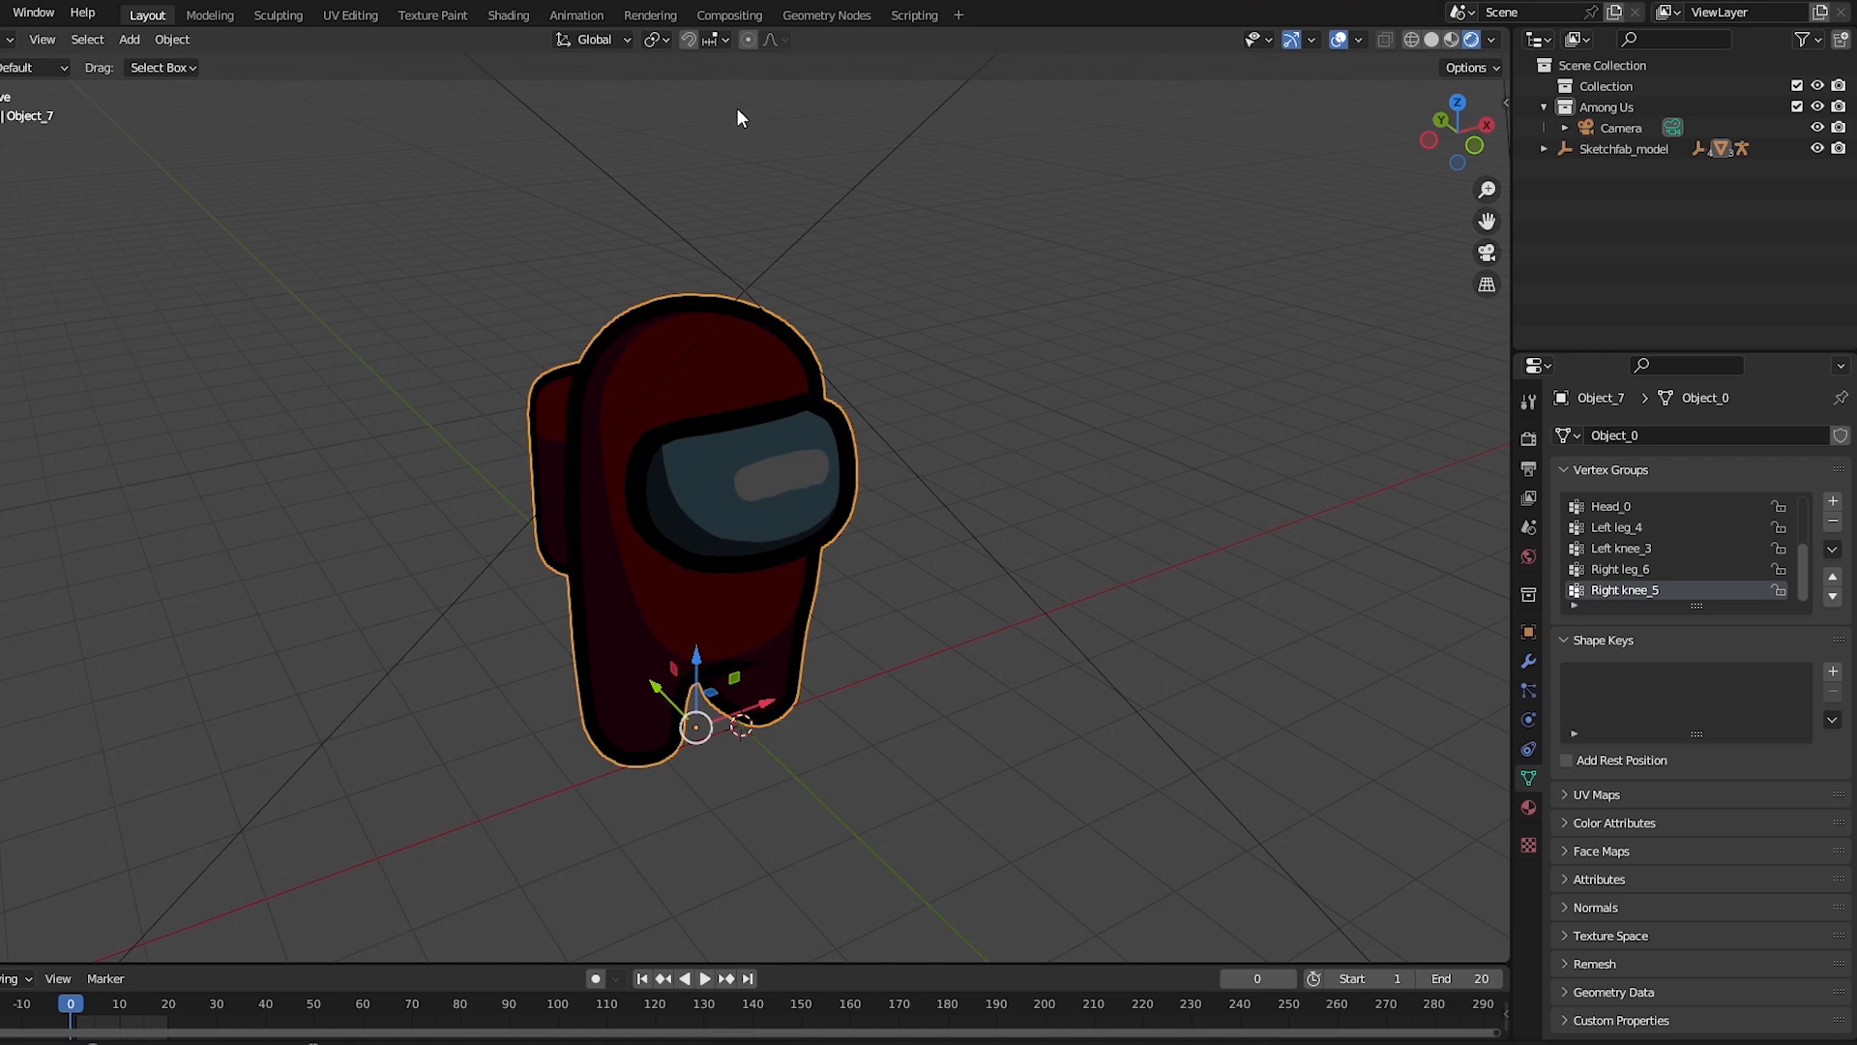
# Enable Film > Transparent in Render Properties so the background renders as checkerboard.
pyautogui.click(508, 13)
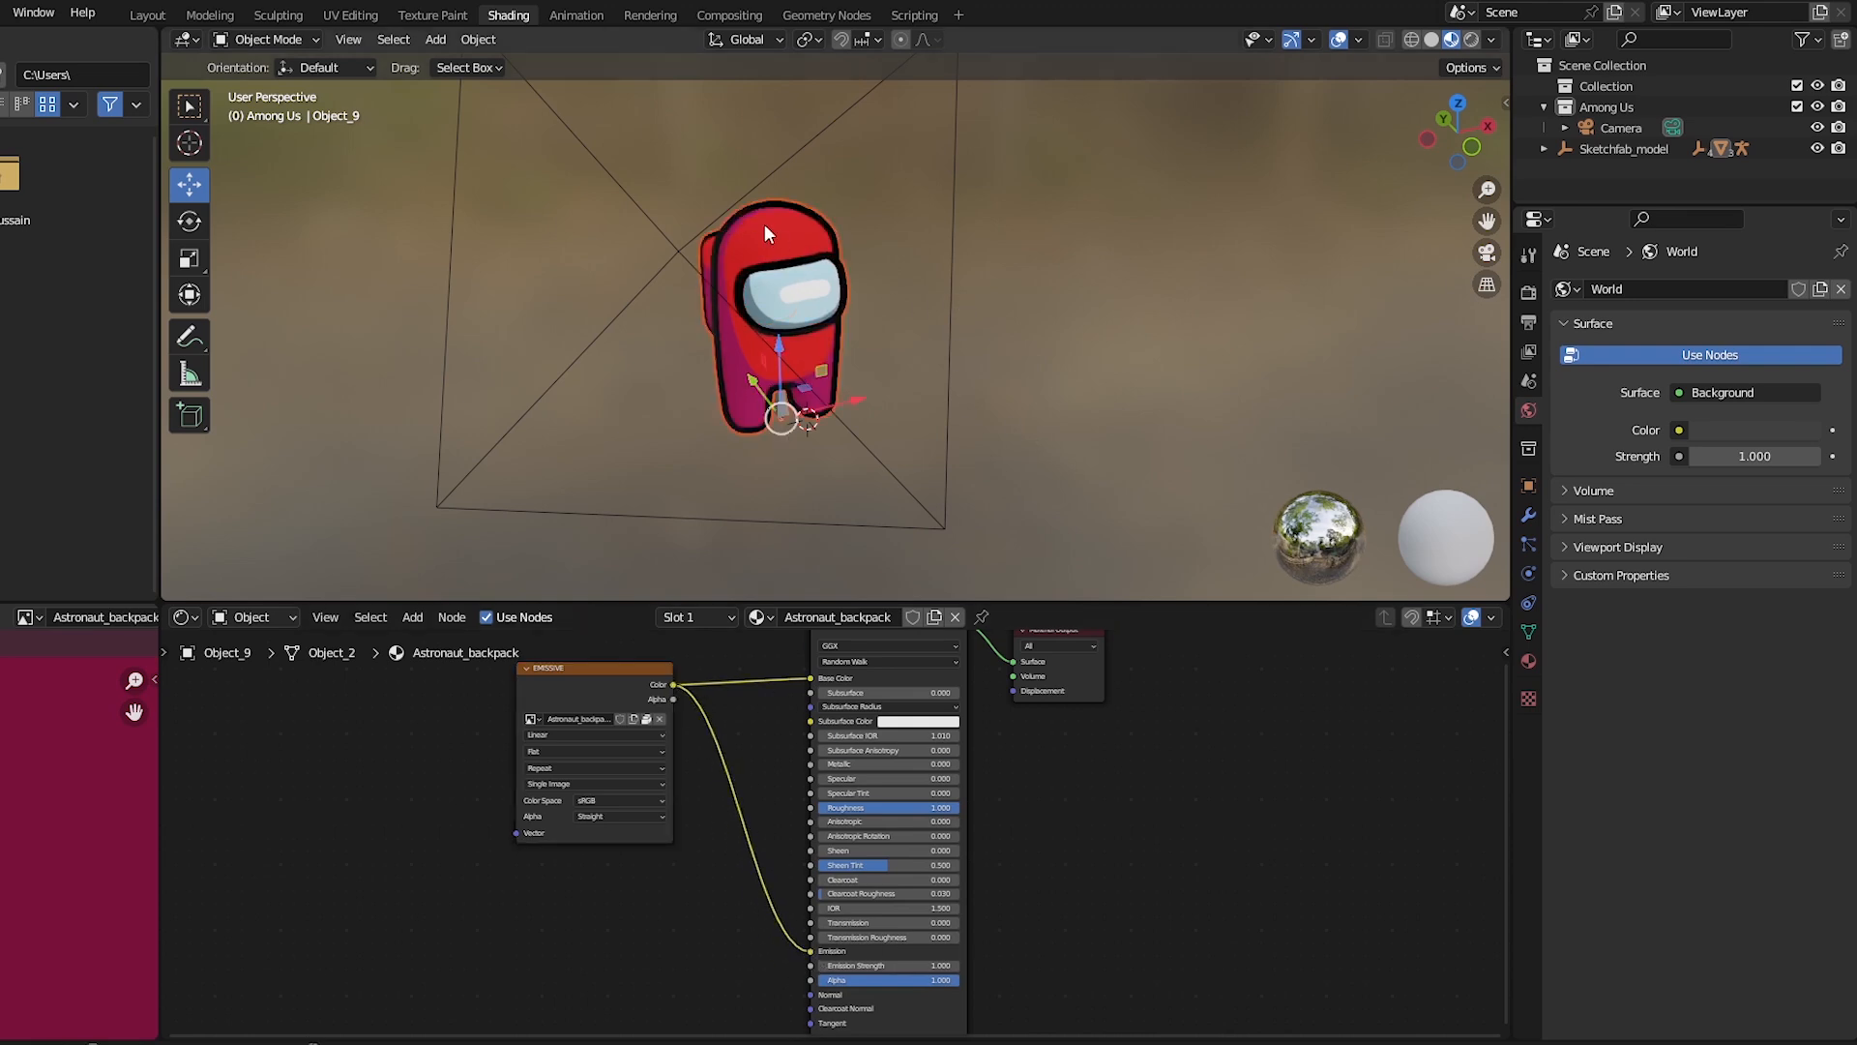
pyautogui.click(1472, 39)
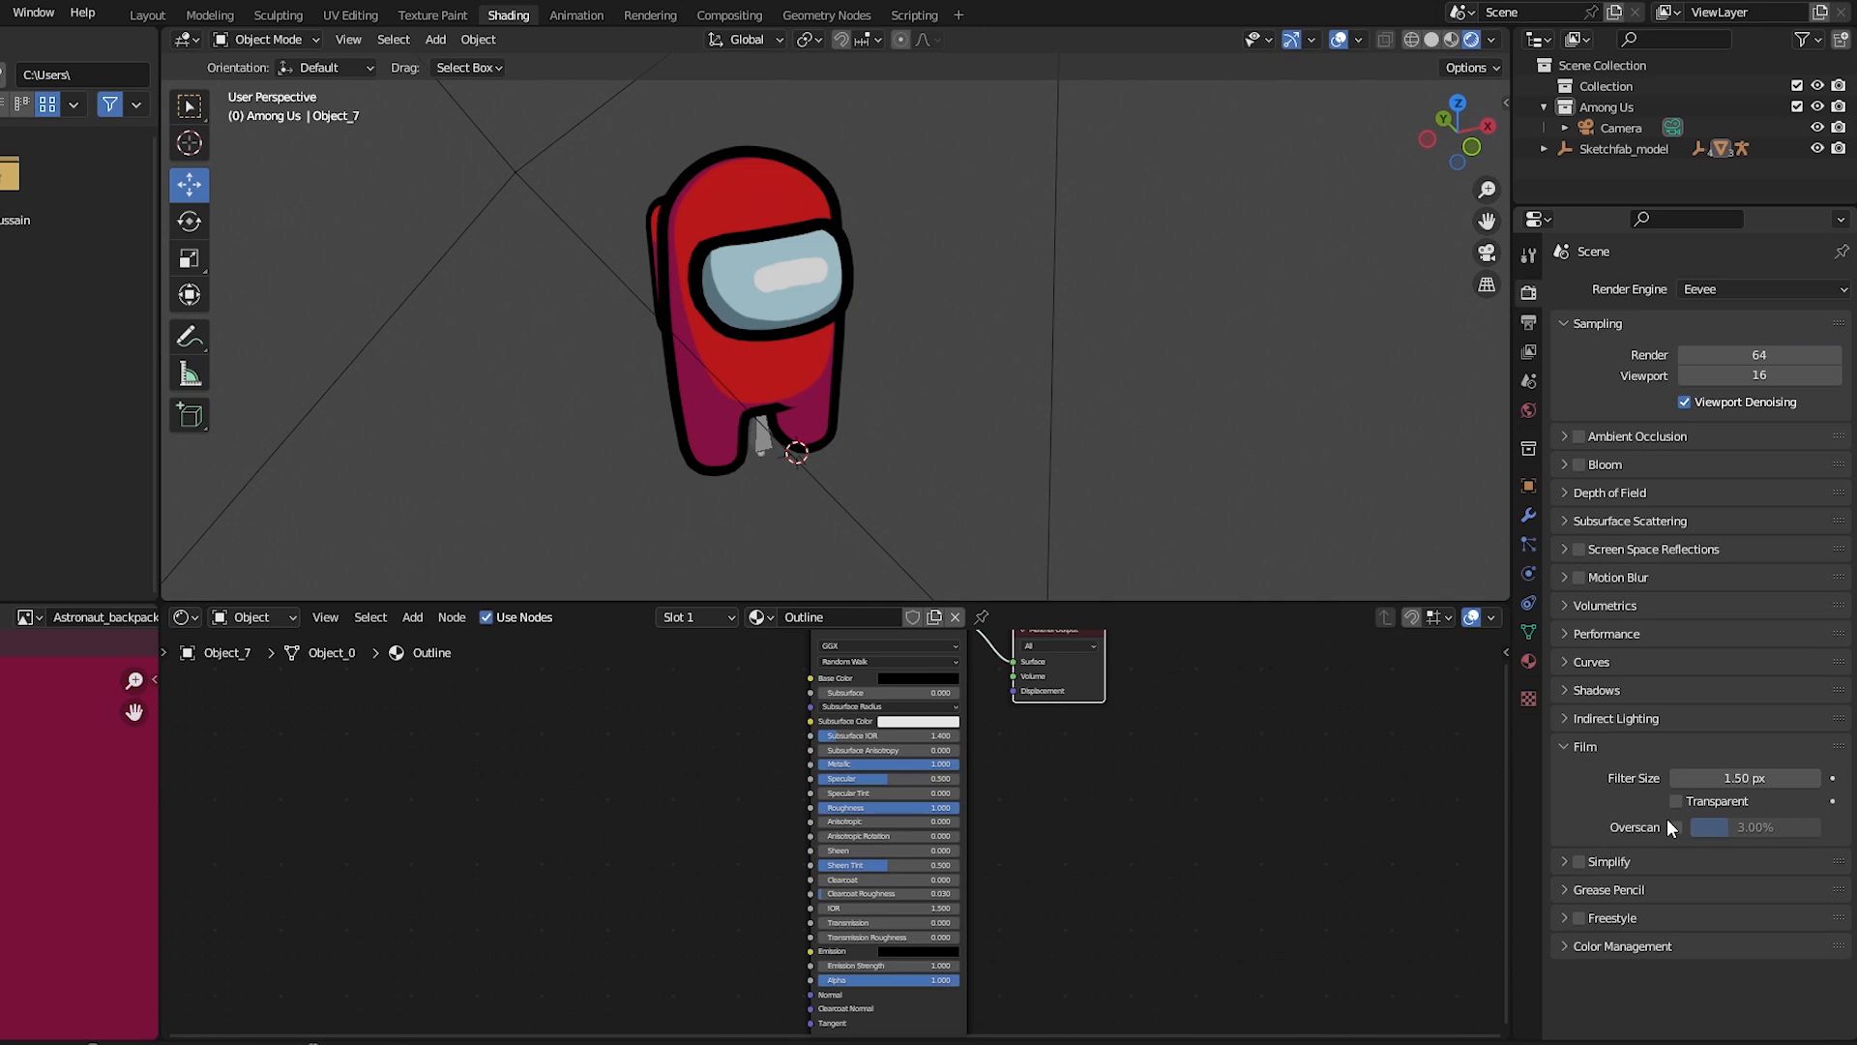
pyautogui.click(1677, 801)
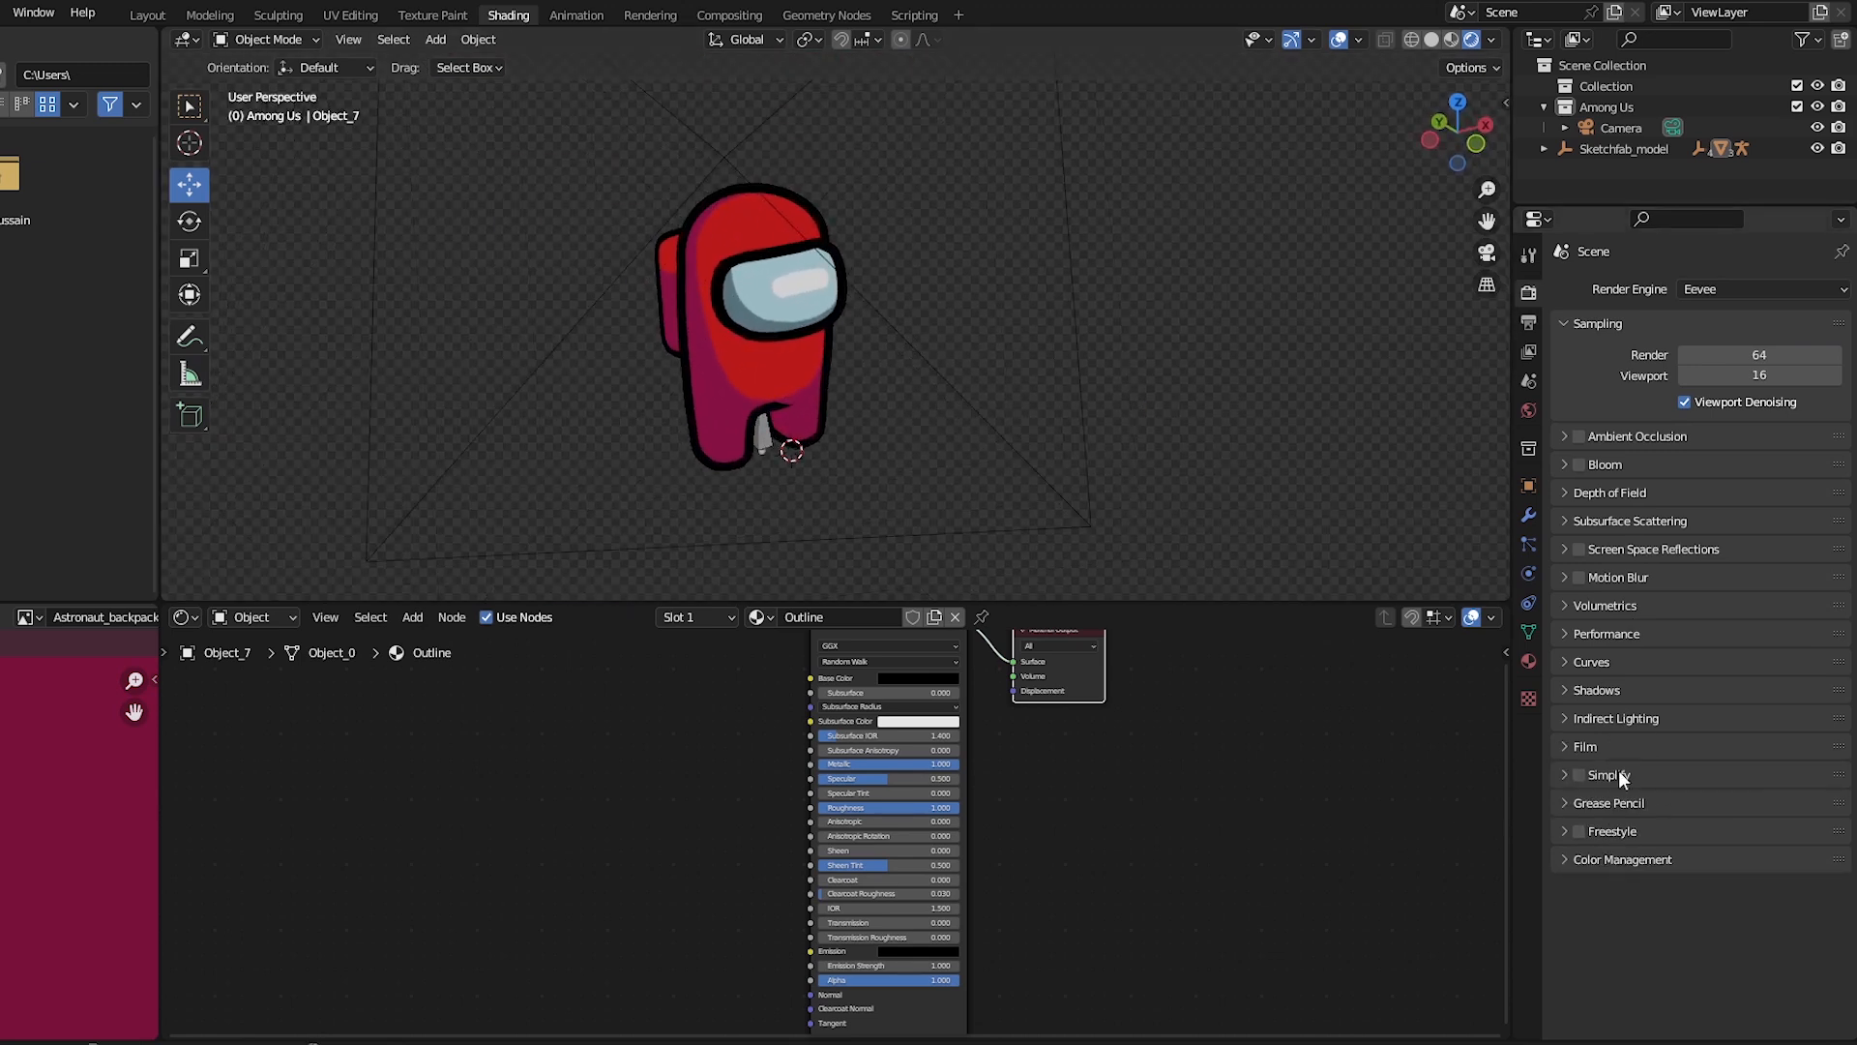
# Set the output to PNG with RGBA colour for frames 1–20 and return to the main layout.
pyautogui.click(754, 344)
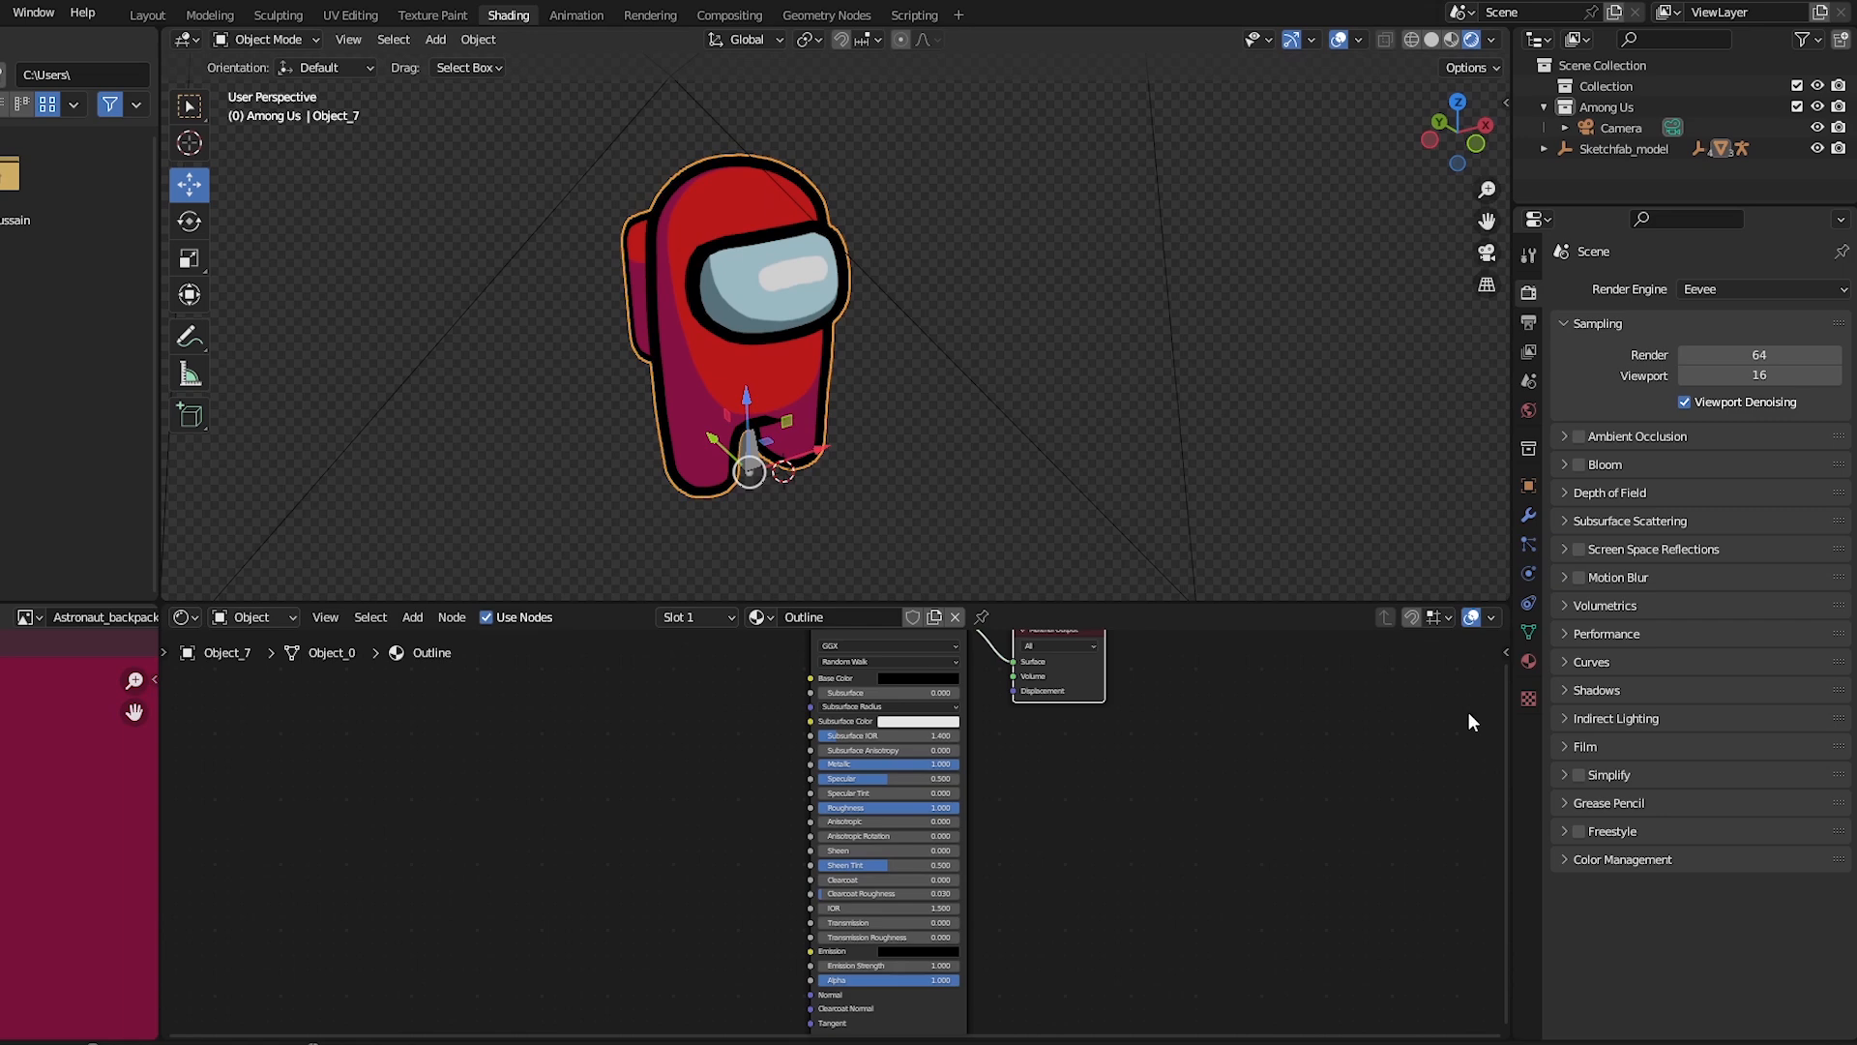
pyautogui.click(1391, 329)
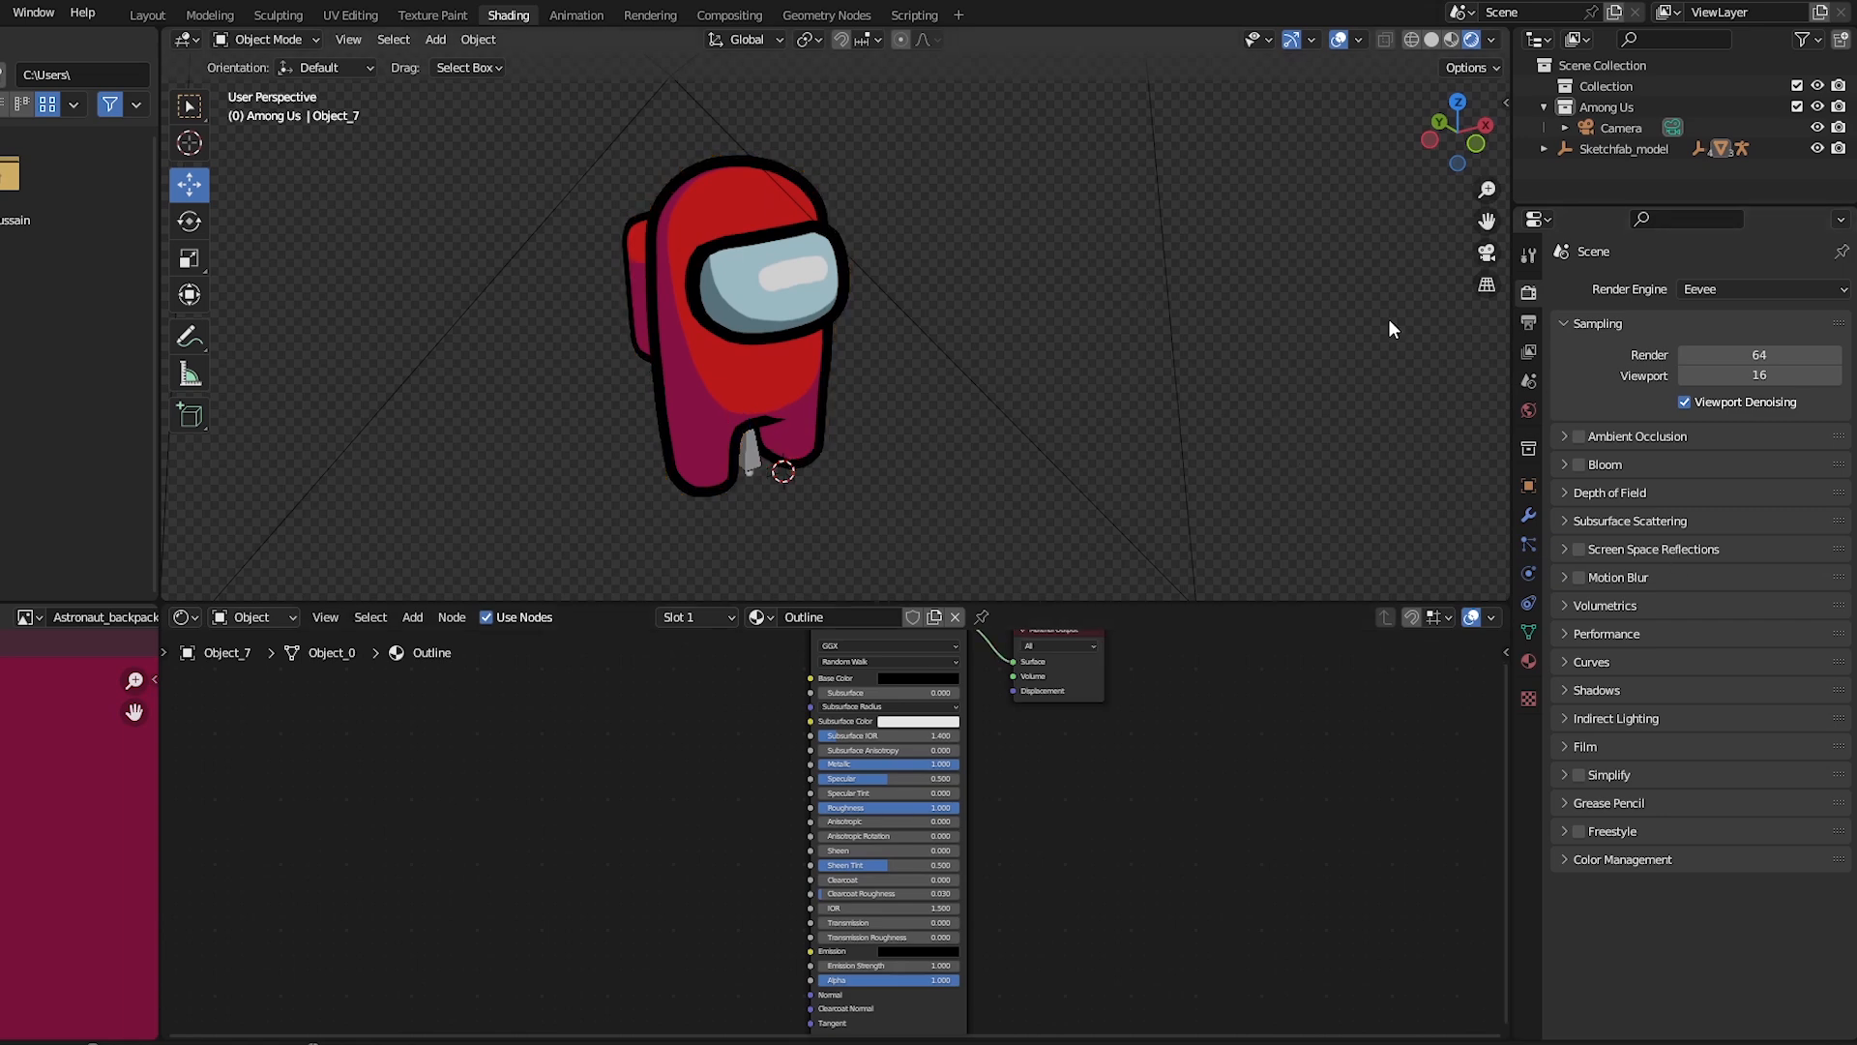
pyautogui.click(1619, 859)
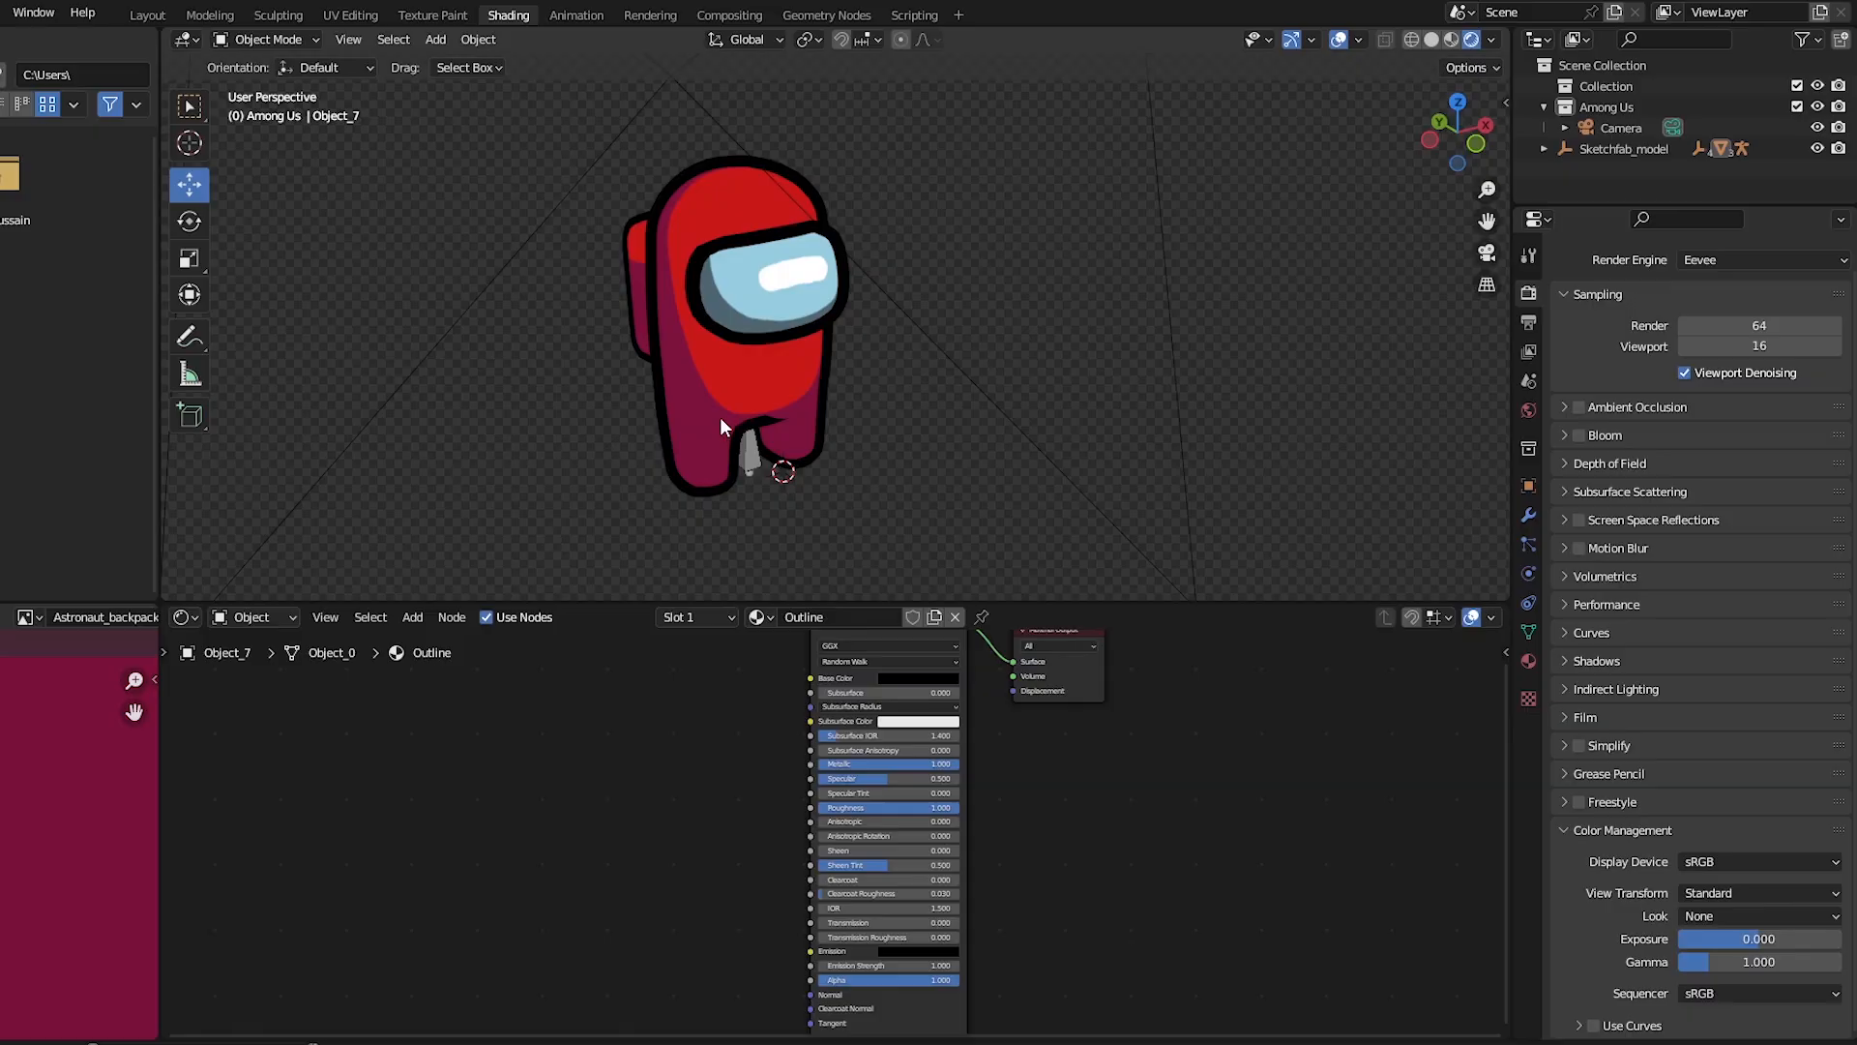
pyautogui.click(147, 14)
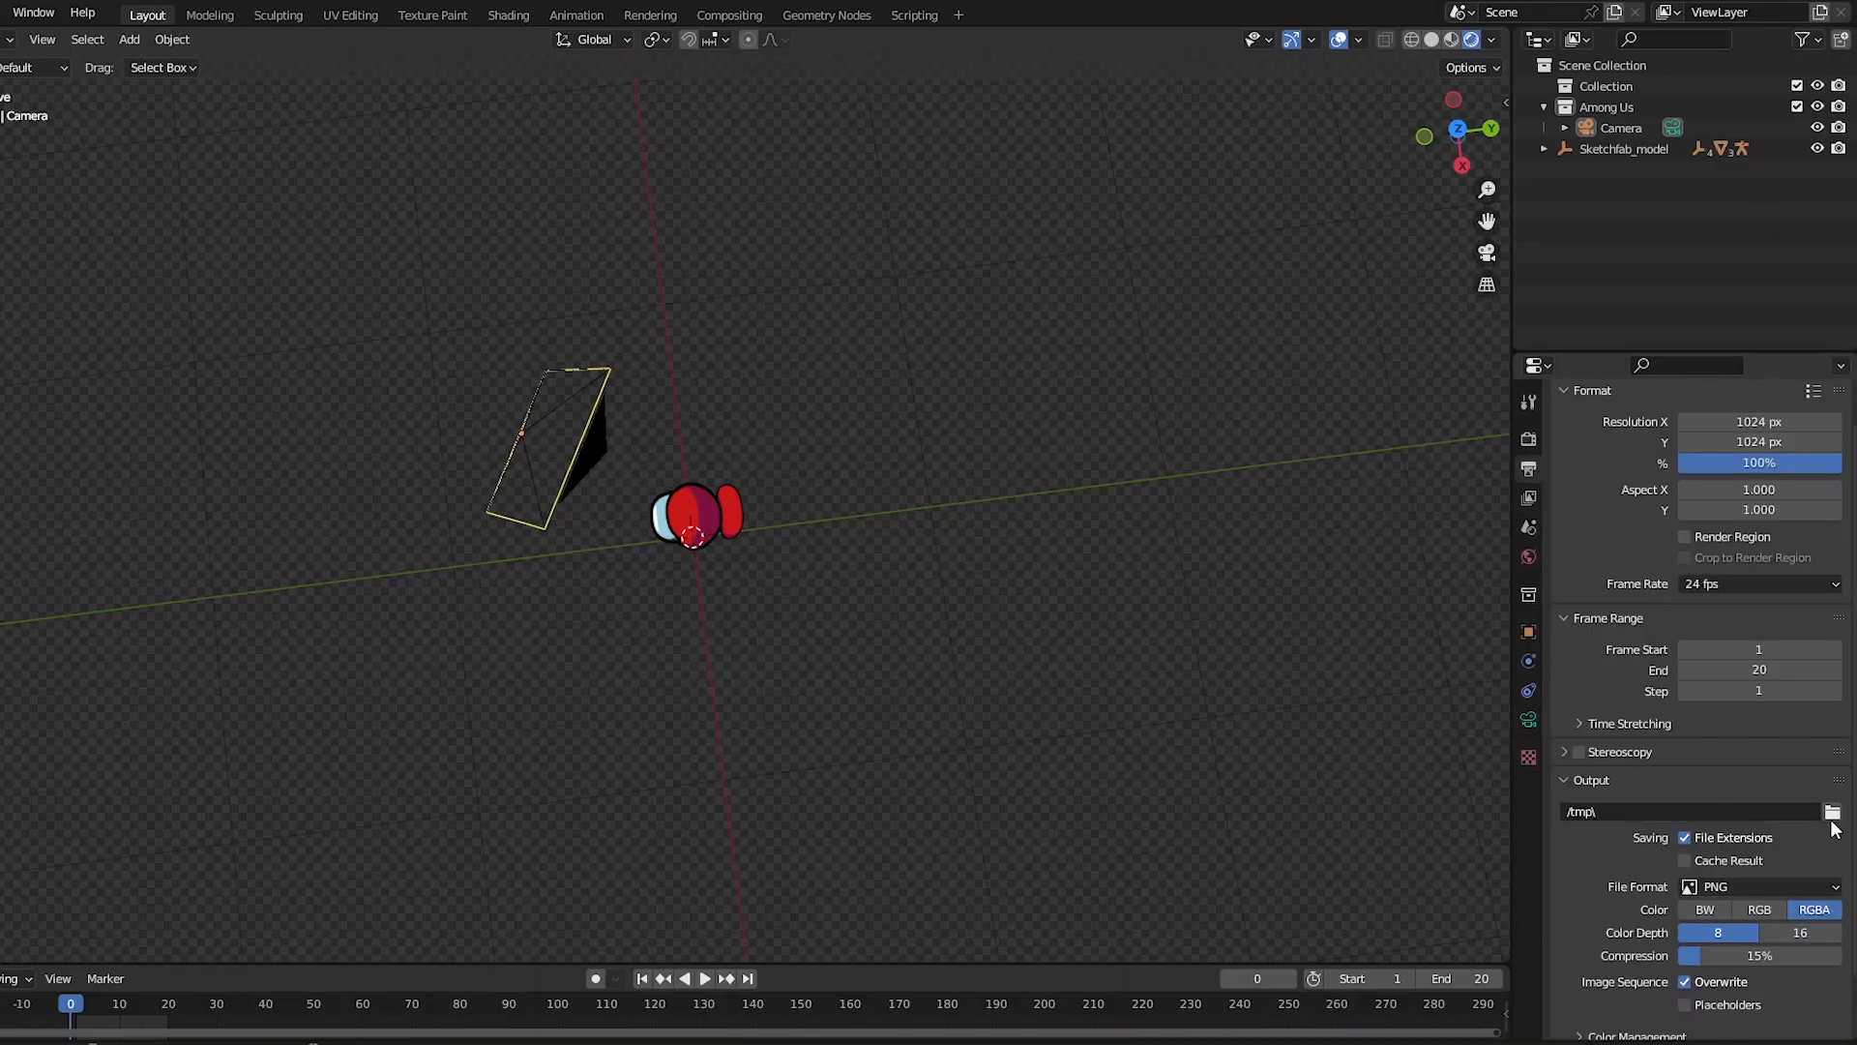
# Point the render output at the run folder under Pictures and render the full animation to PNG frames.
pyautogui.click(1832, 811)
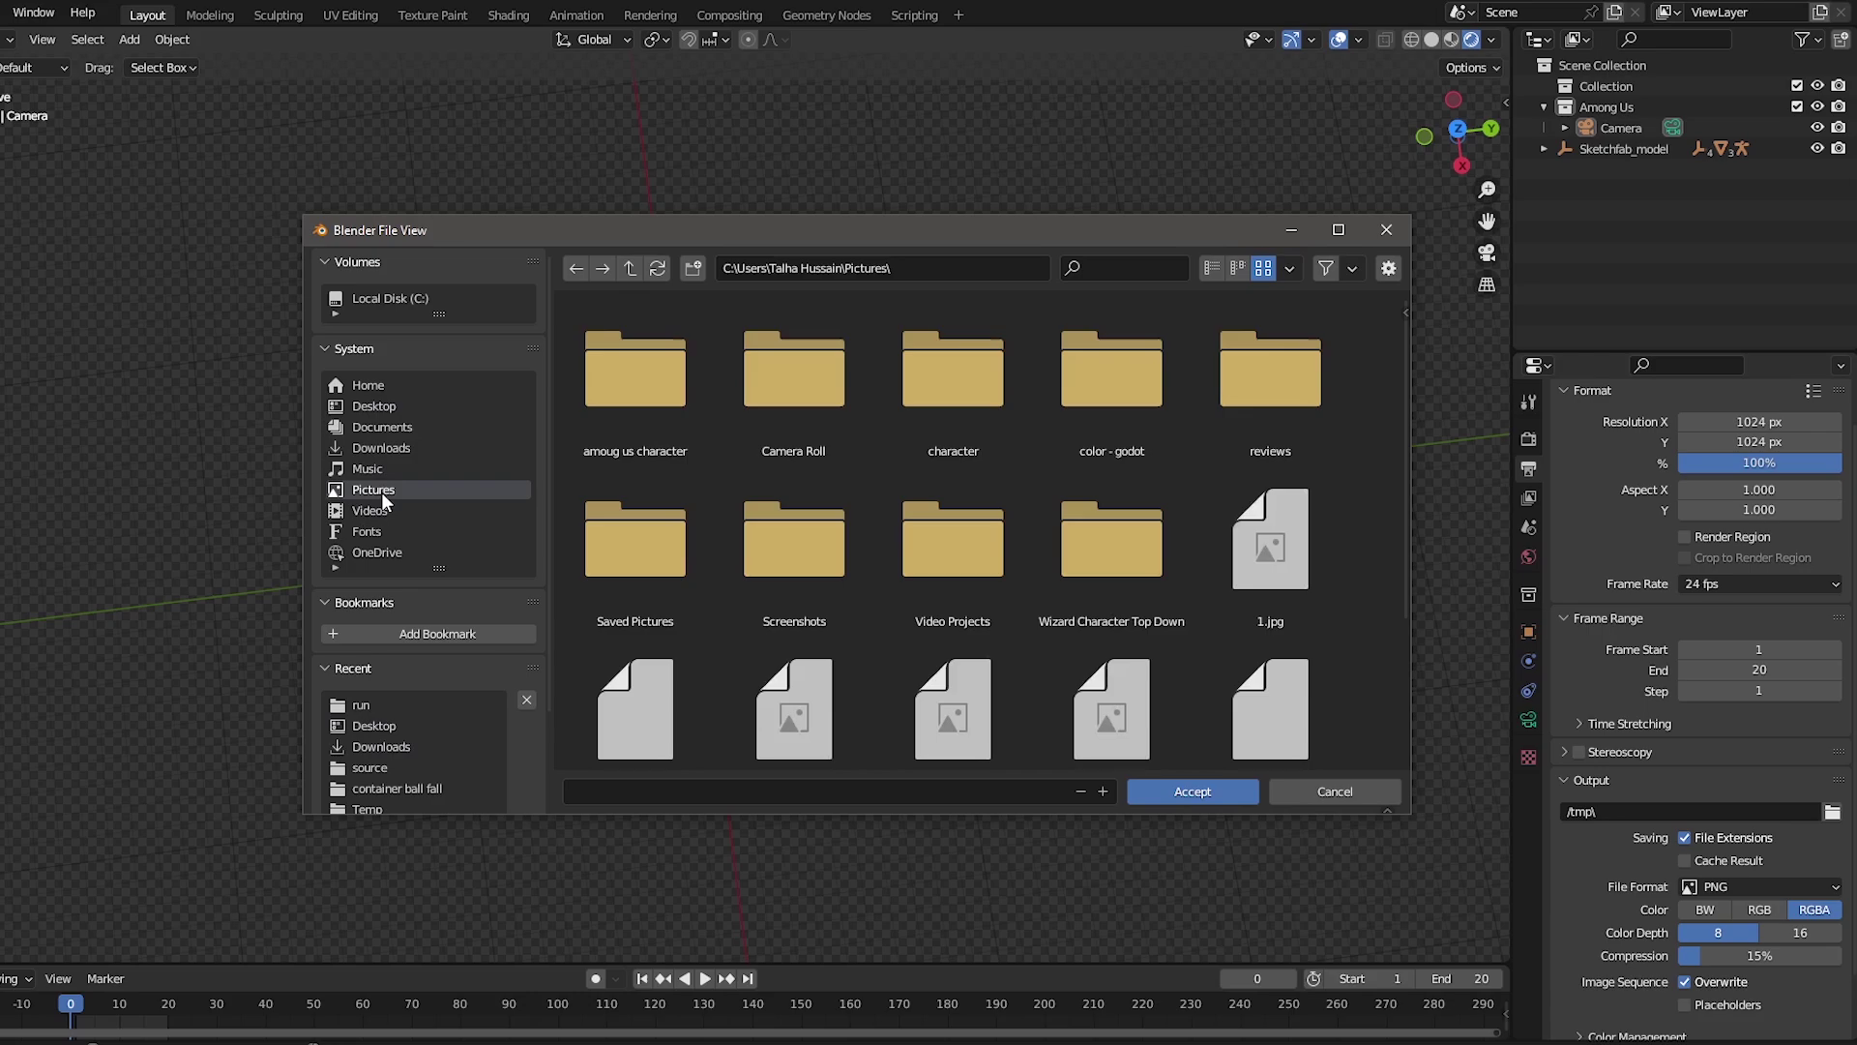
pyautogui.click(1191, 791)
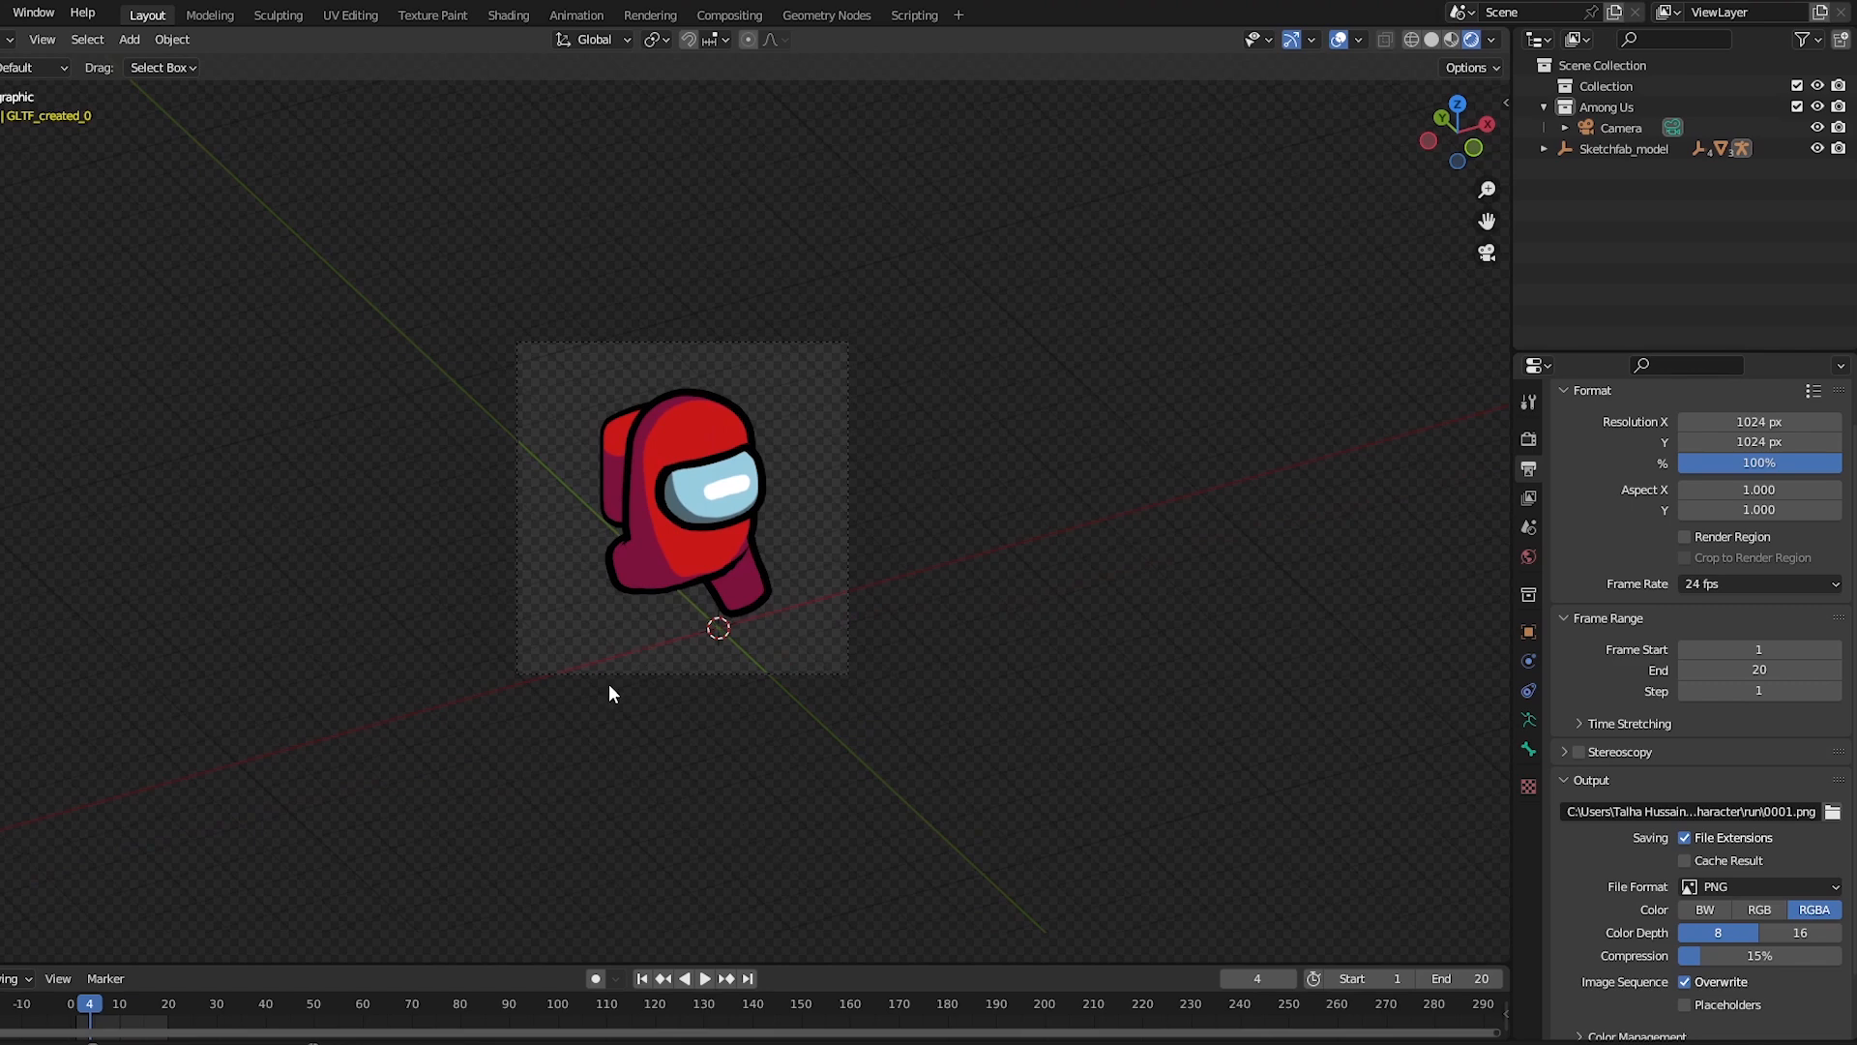
pyautogui.click(23, 14)
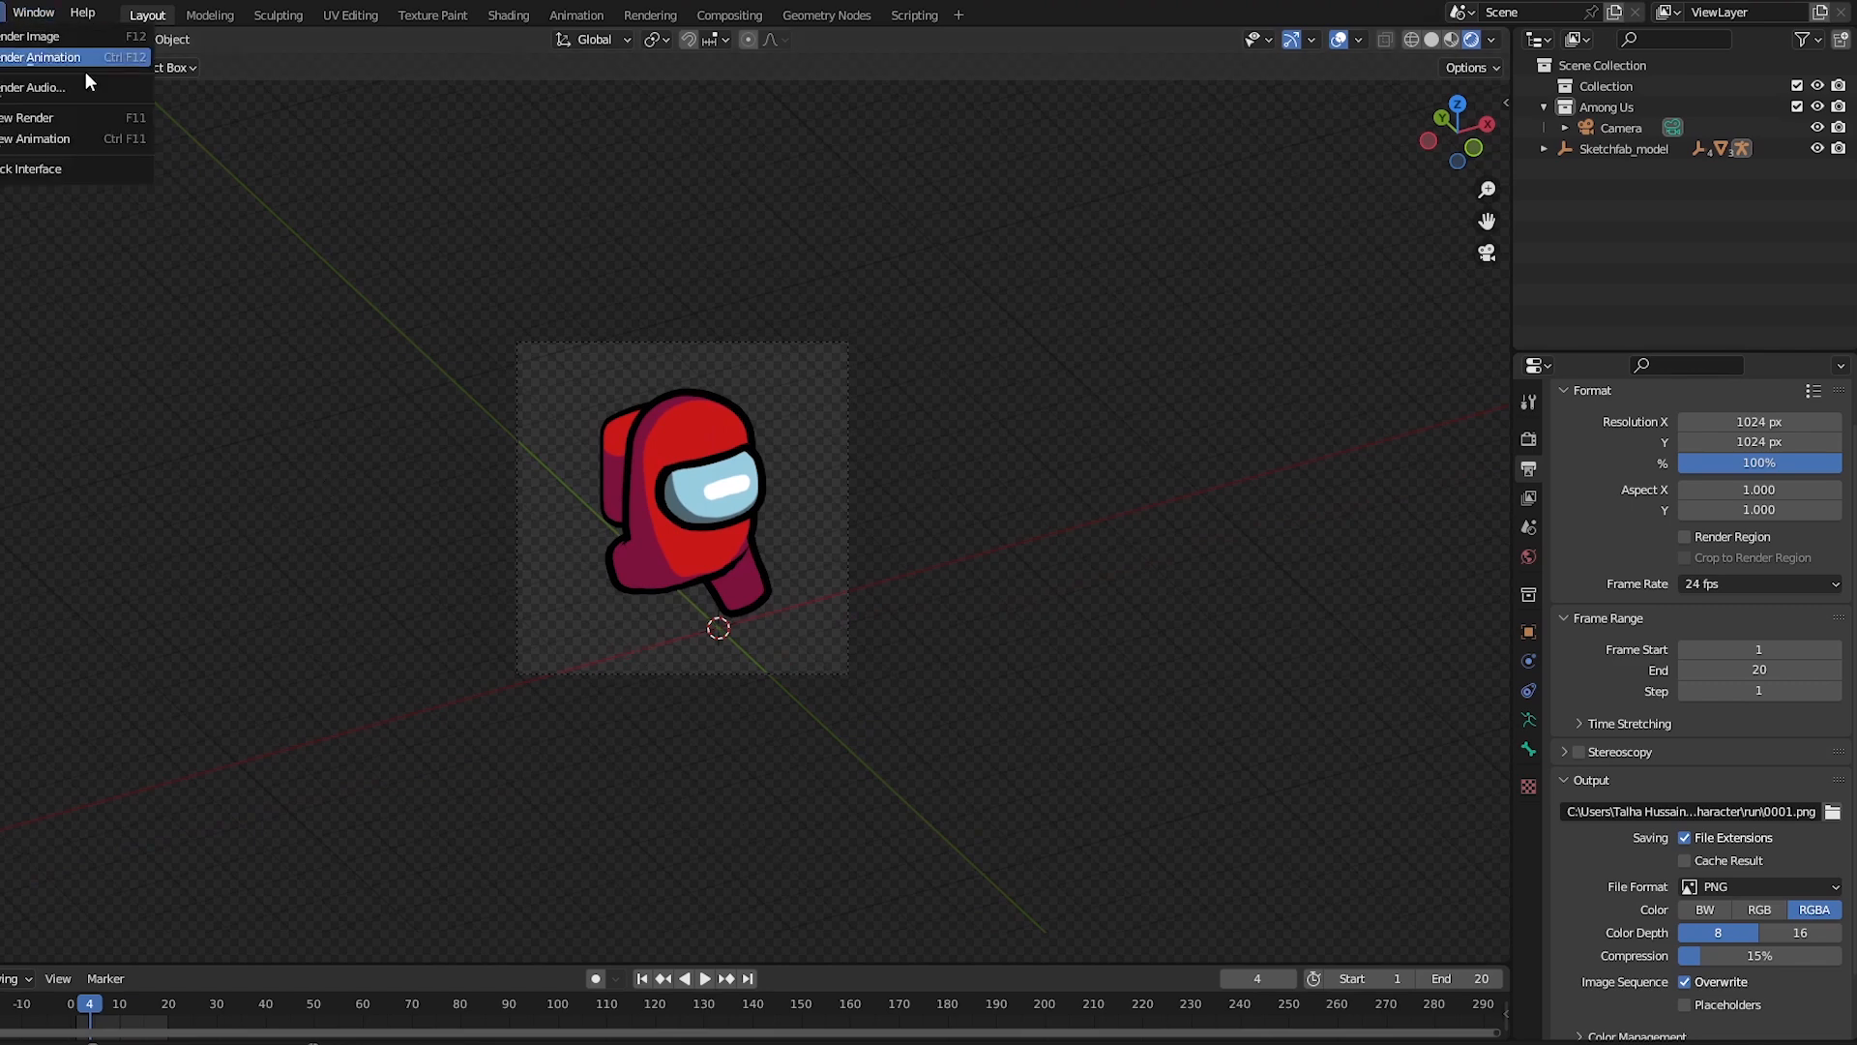
pyautogui.click(35, 35)
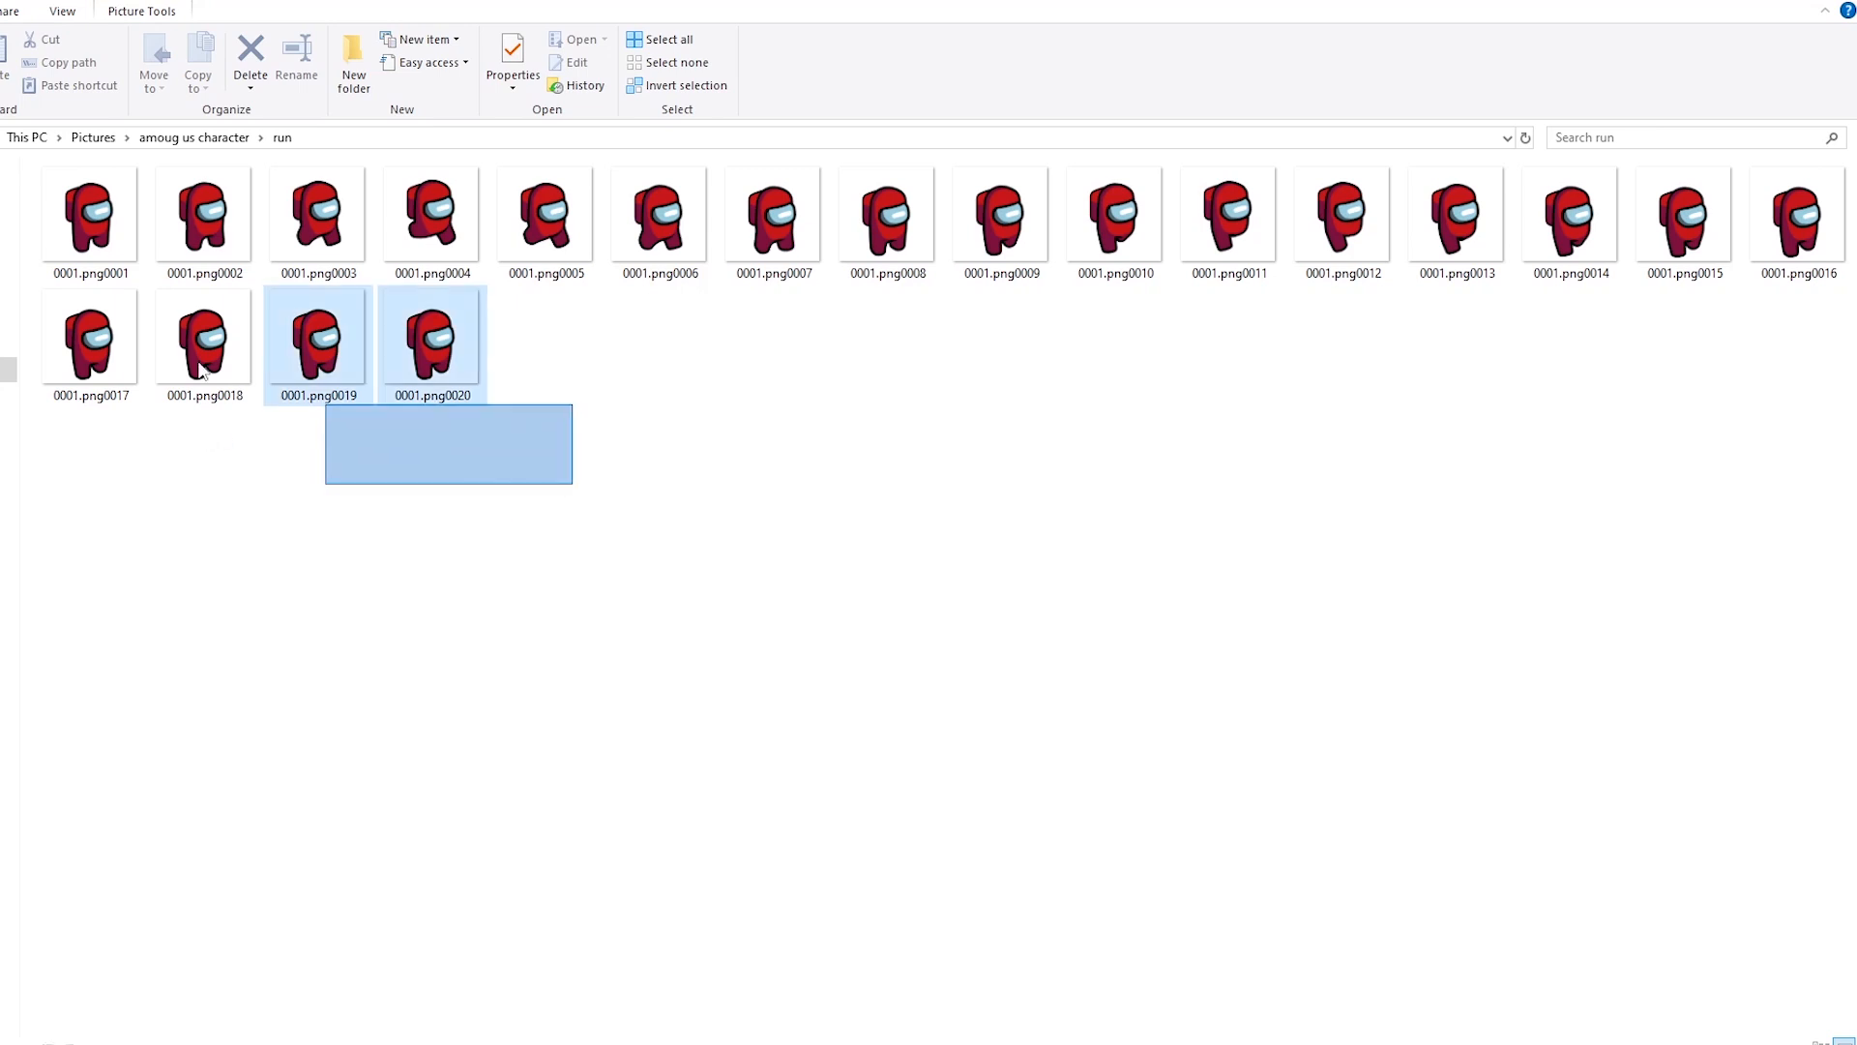
# Tidy the run folder's frames and open 0001.png0001 in Krita.
pyautogui.click(89, 213)
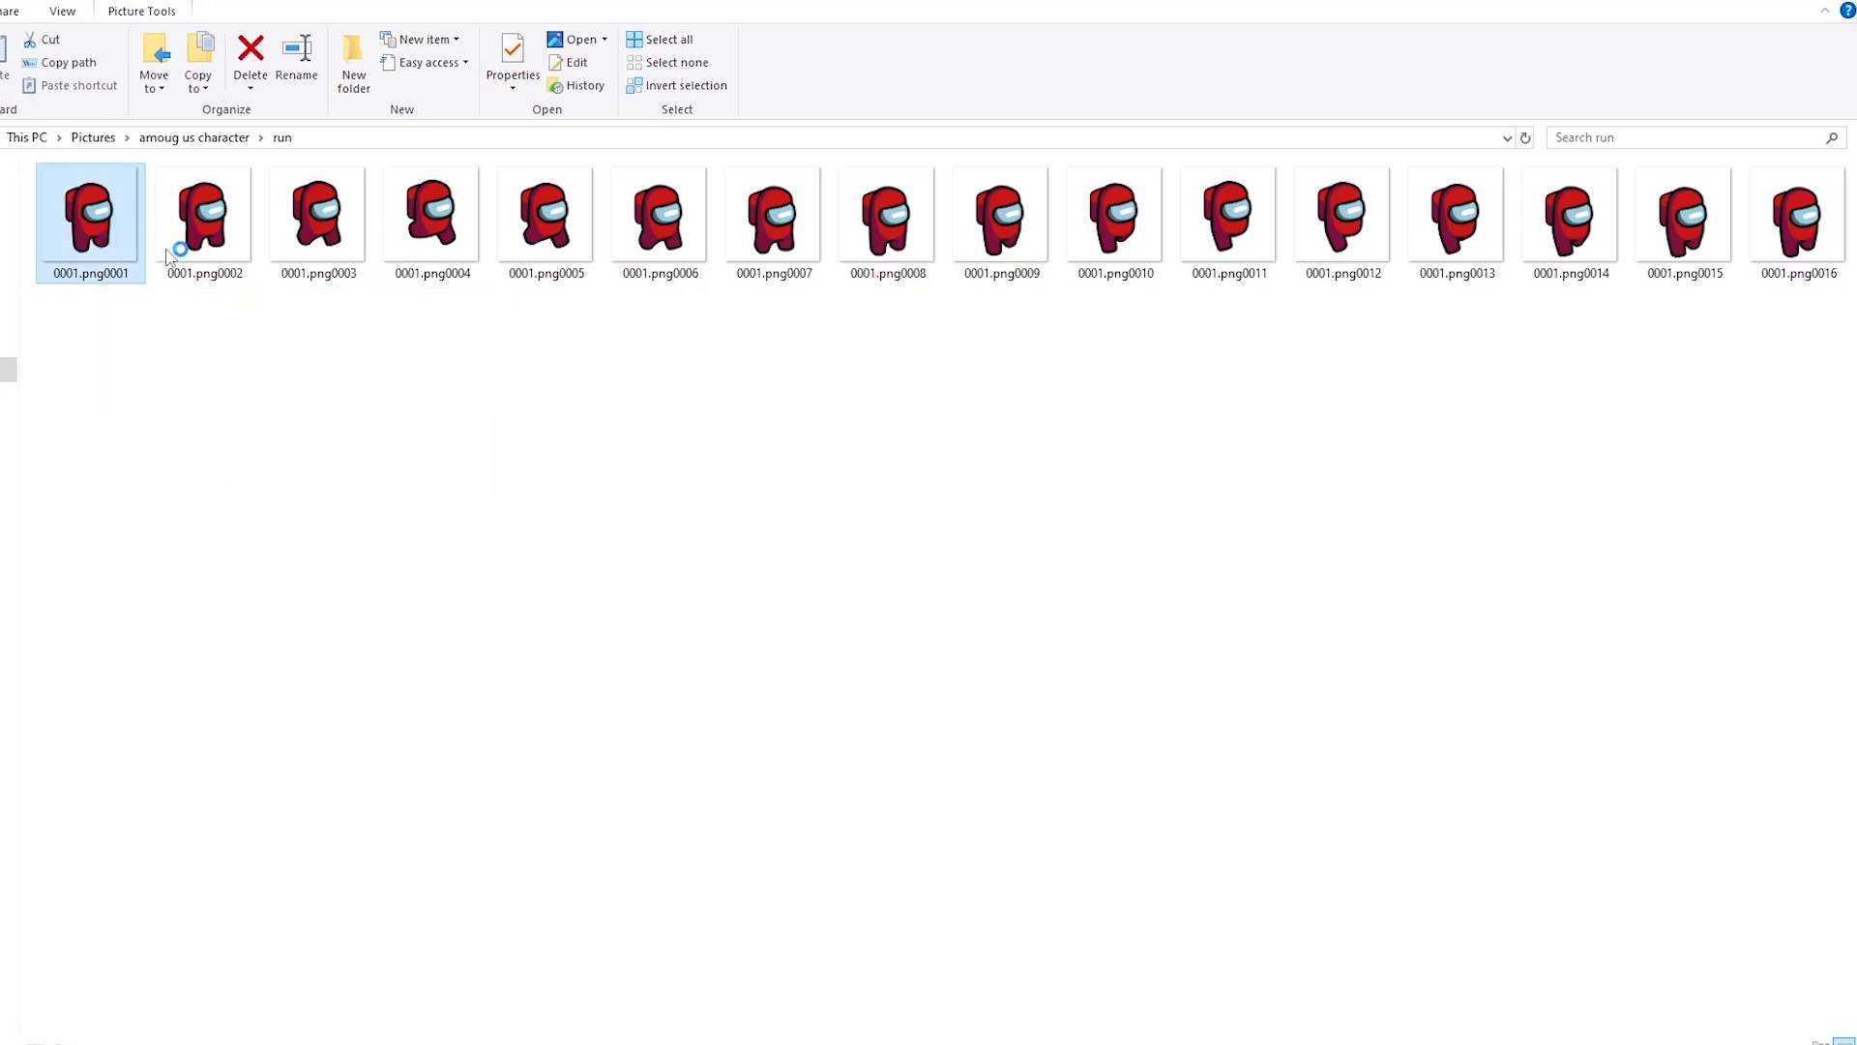
pyautogui.doubleClick(1113, 217)
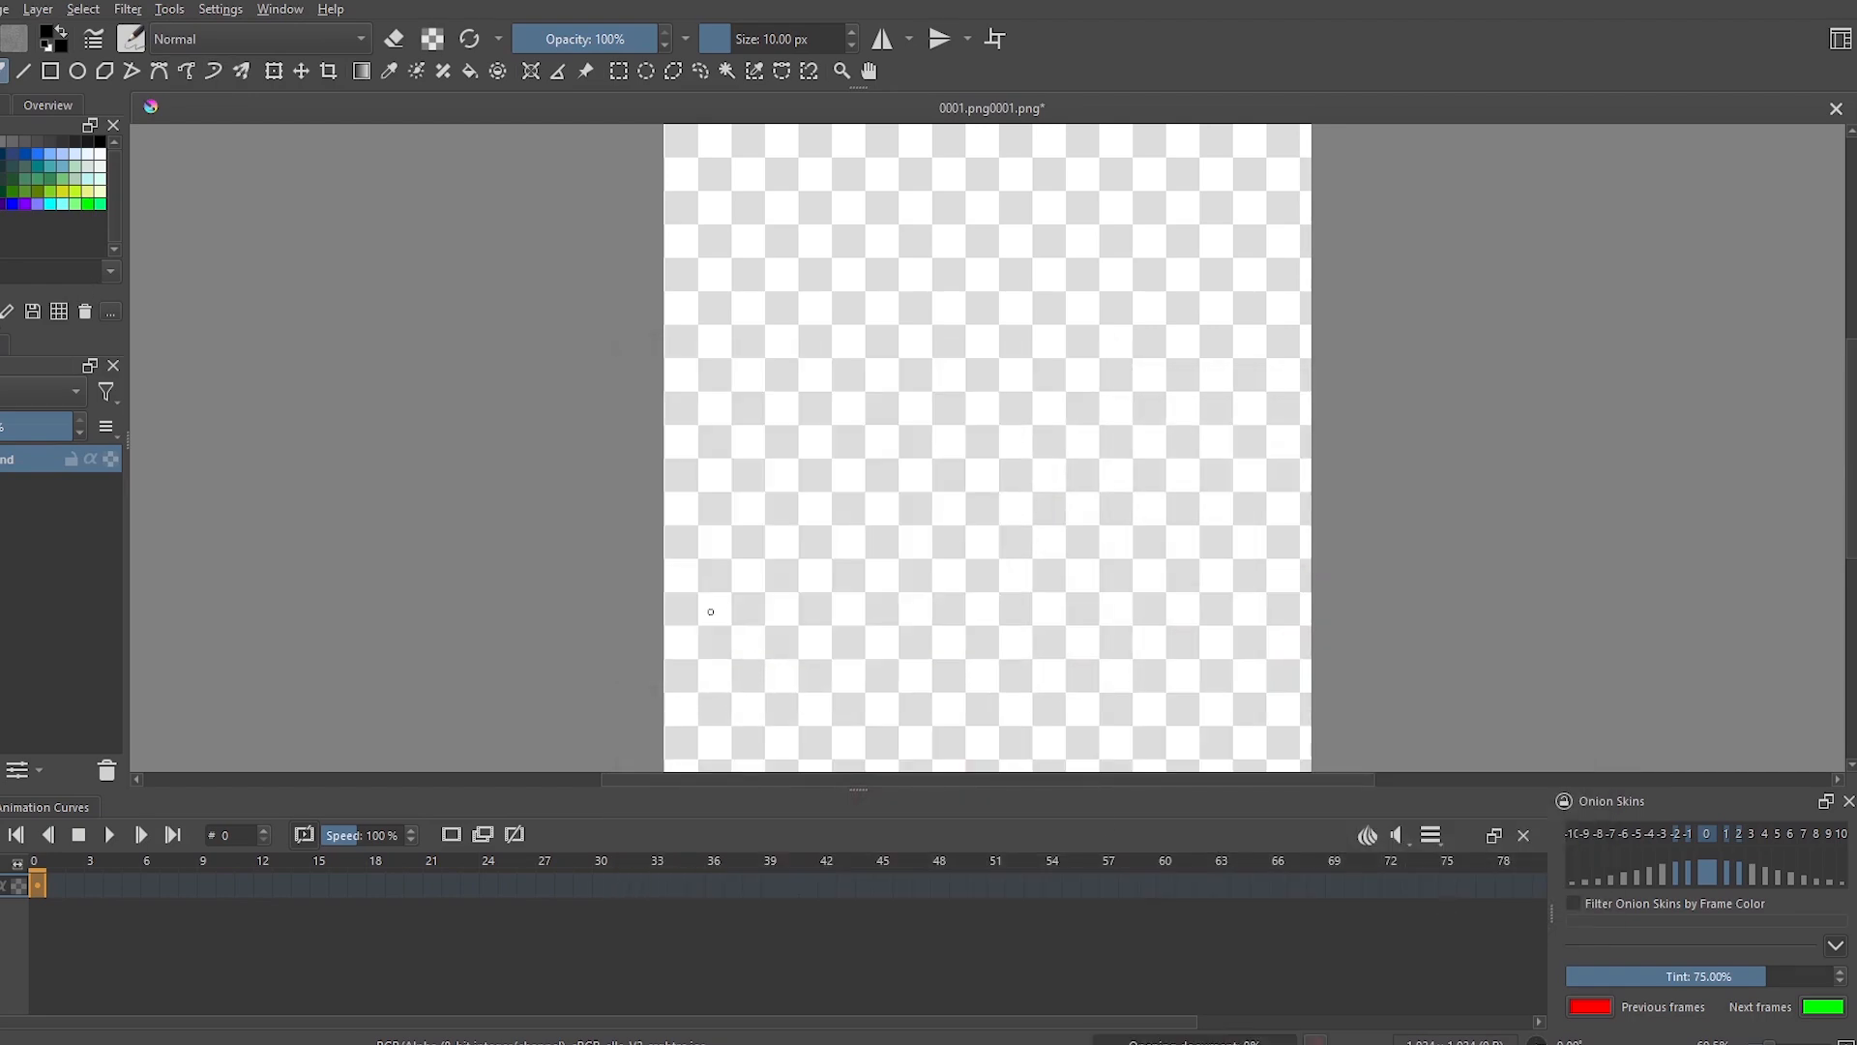
# Scale the frames to 500×500 via Image > Scale Image To New Size.
pyautogui.click(168, 12)
pyautogui.write('500')
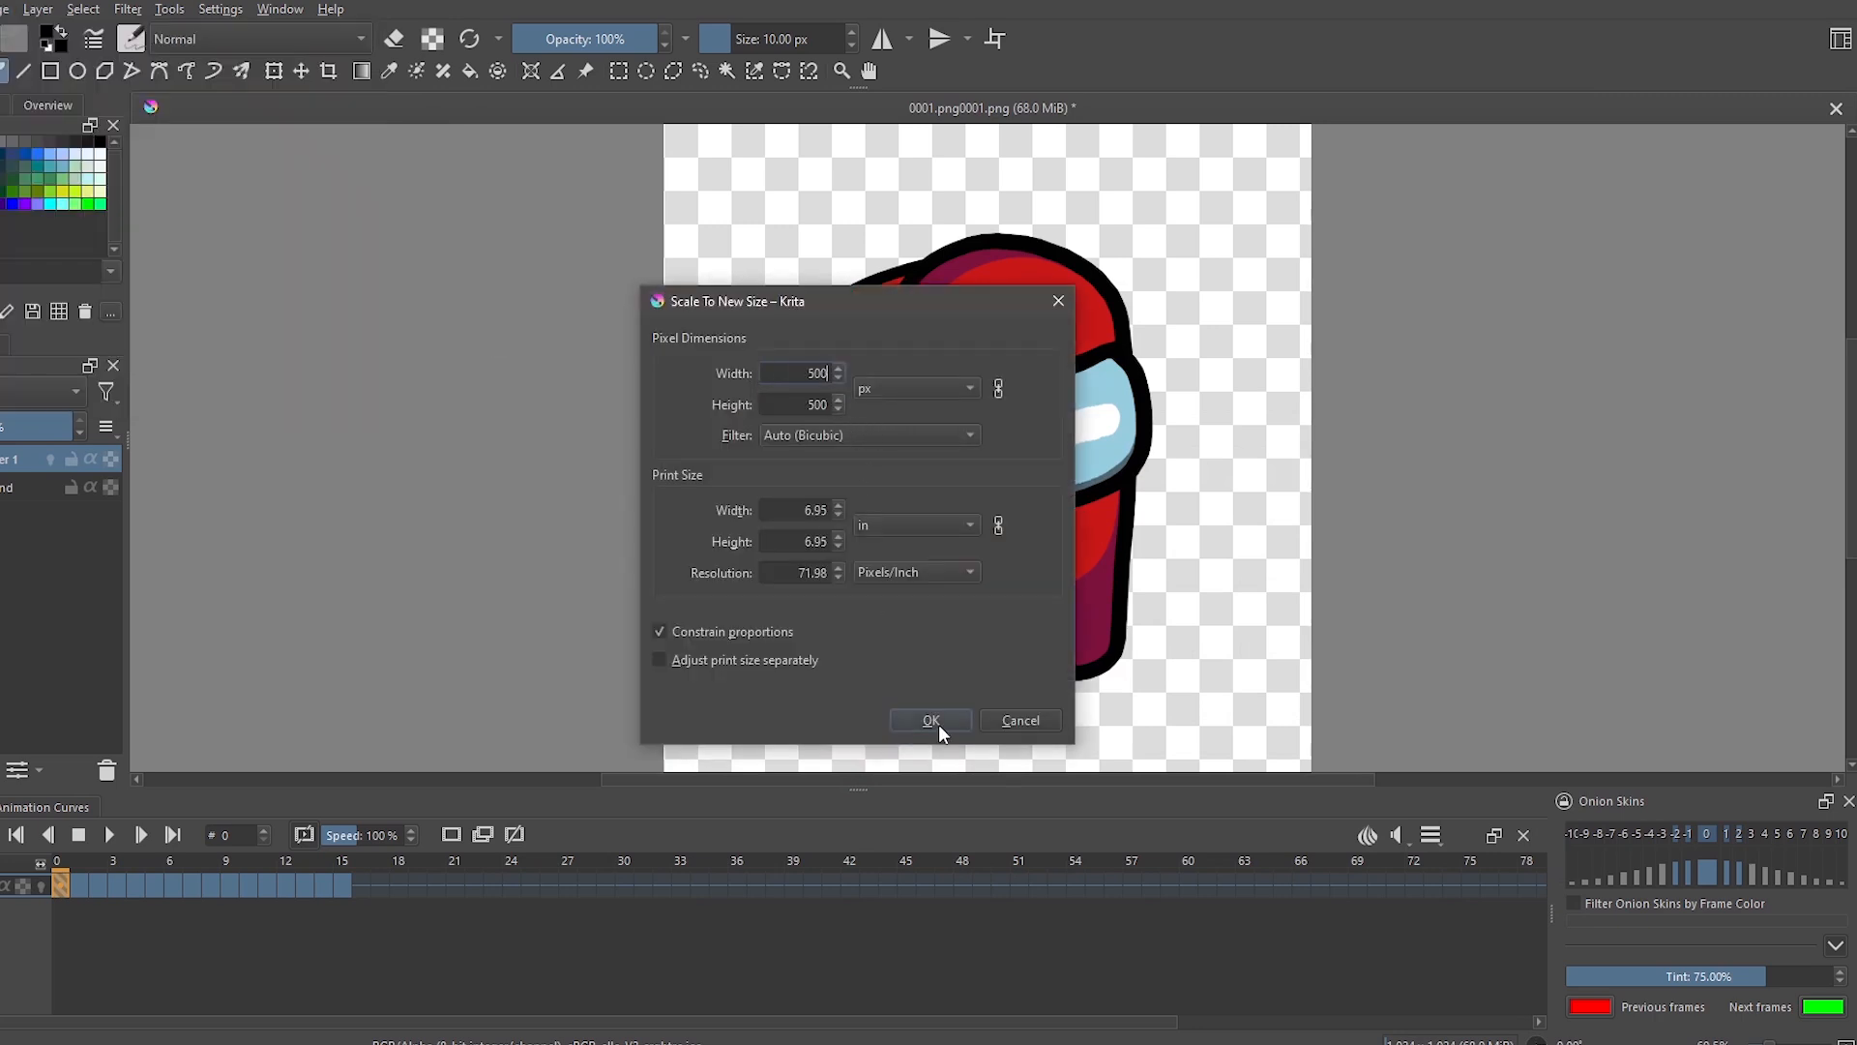
pyautogui.click(930, 719)
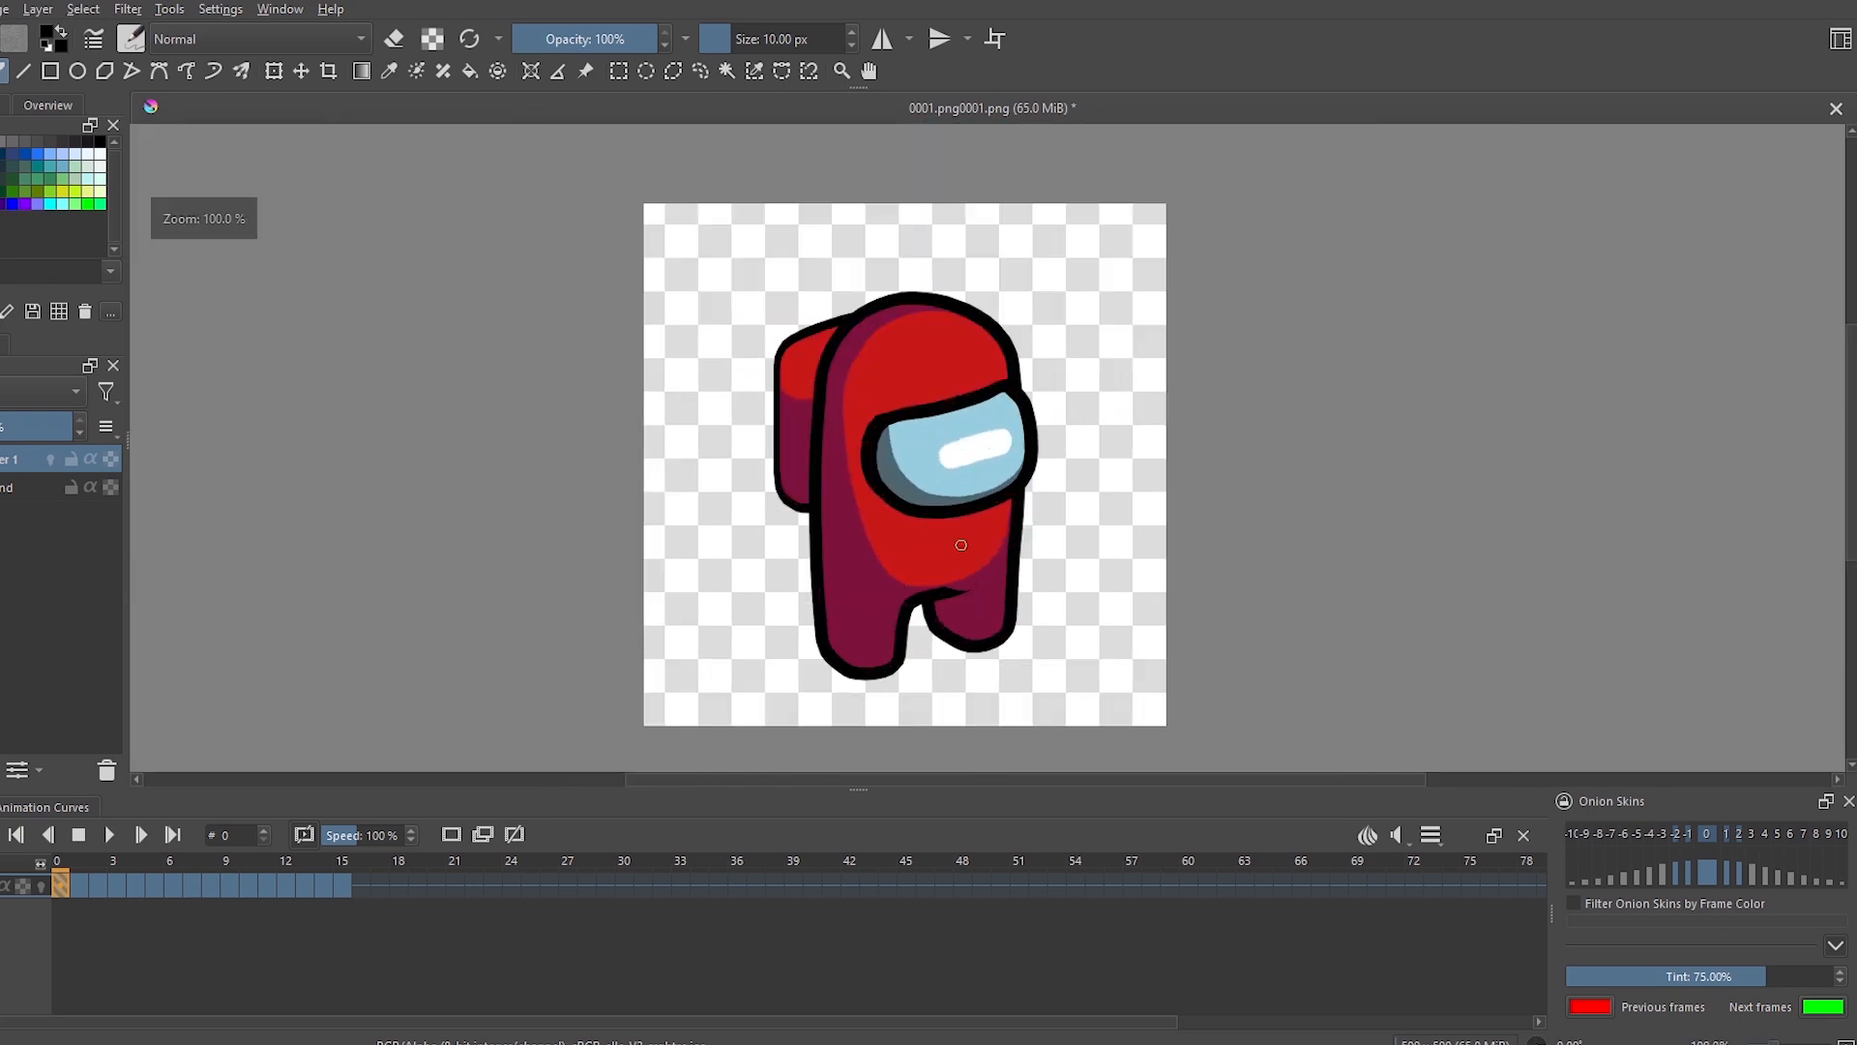
# Export the frames with the Spritesheet Exporter script and open Spritesheet.png to check the 8000×500 row.
pyautogui.click(221, 9)
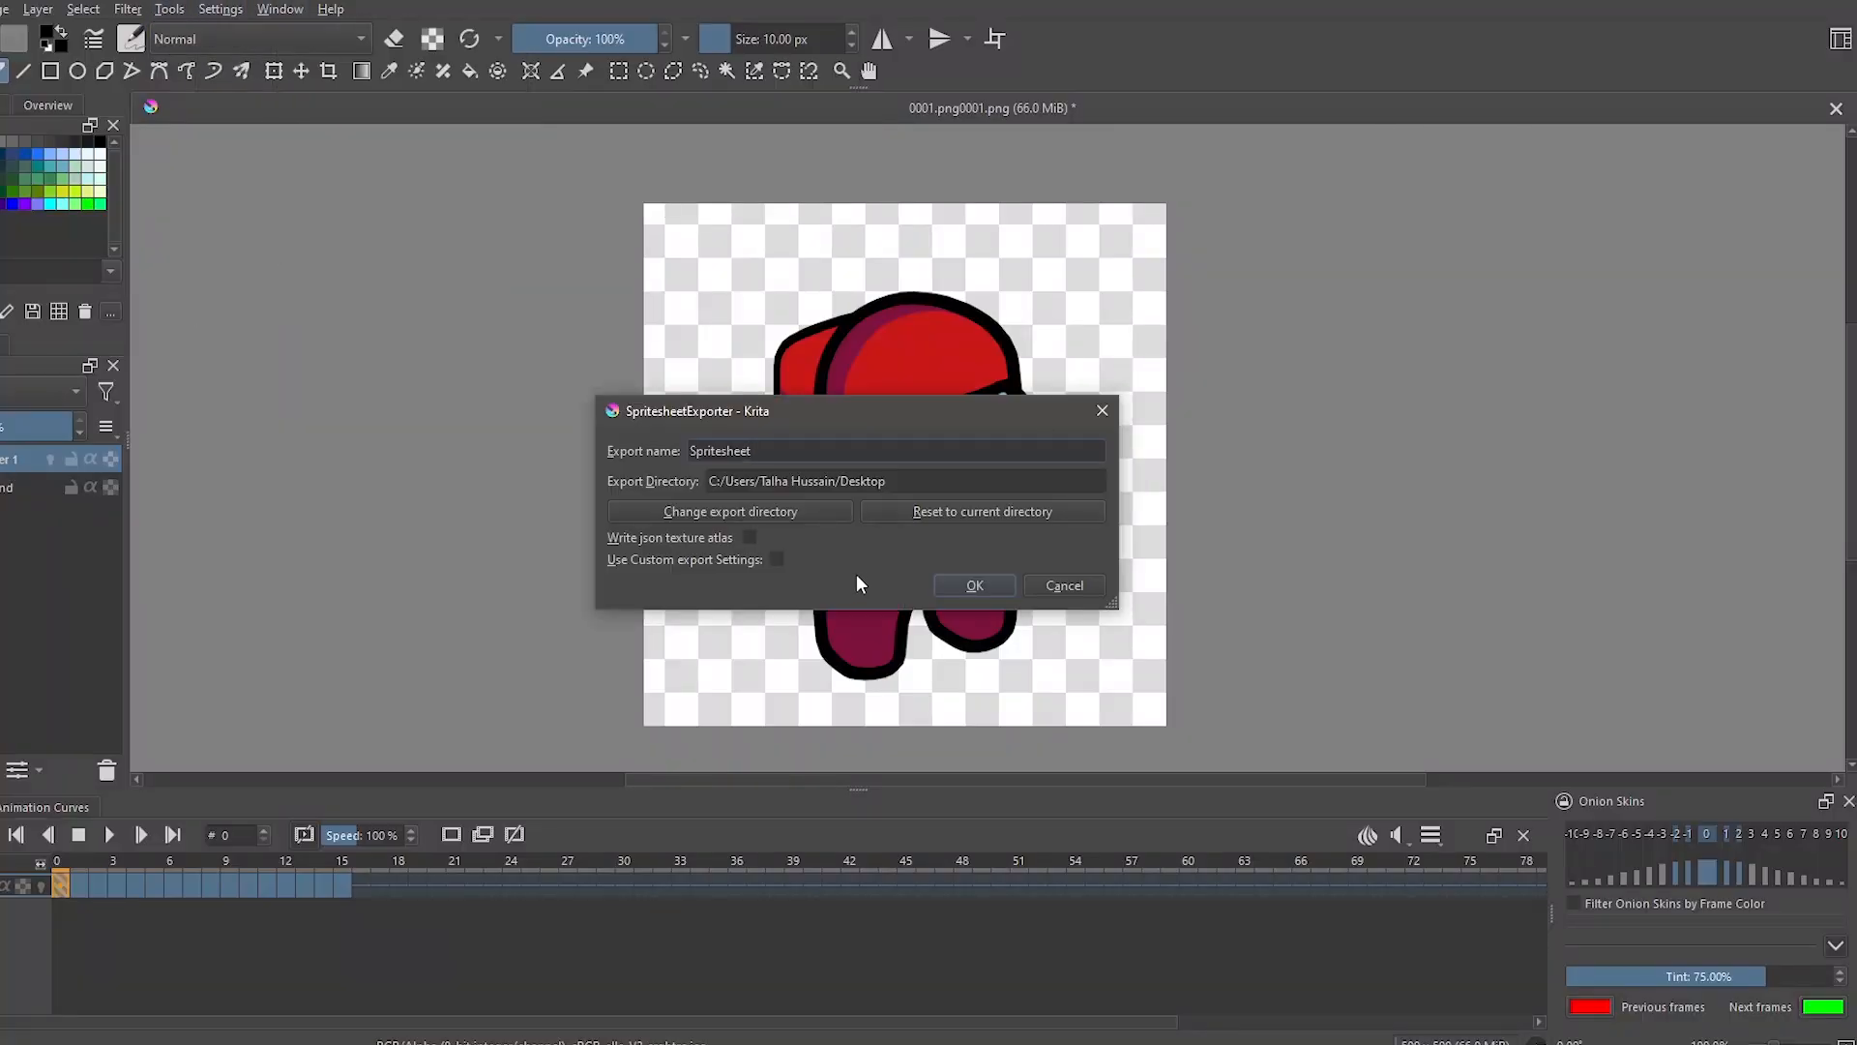
pyautogui.click(973, 585)
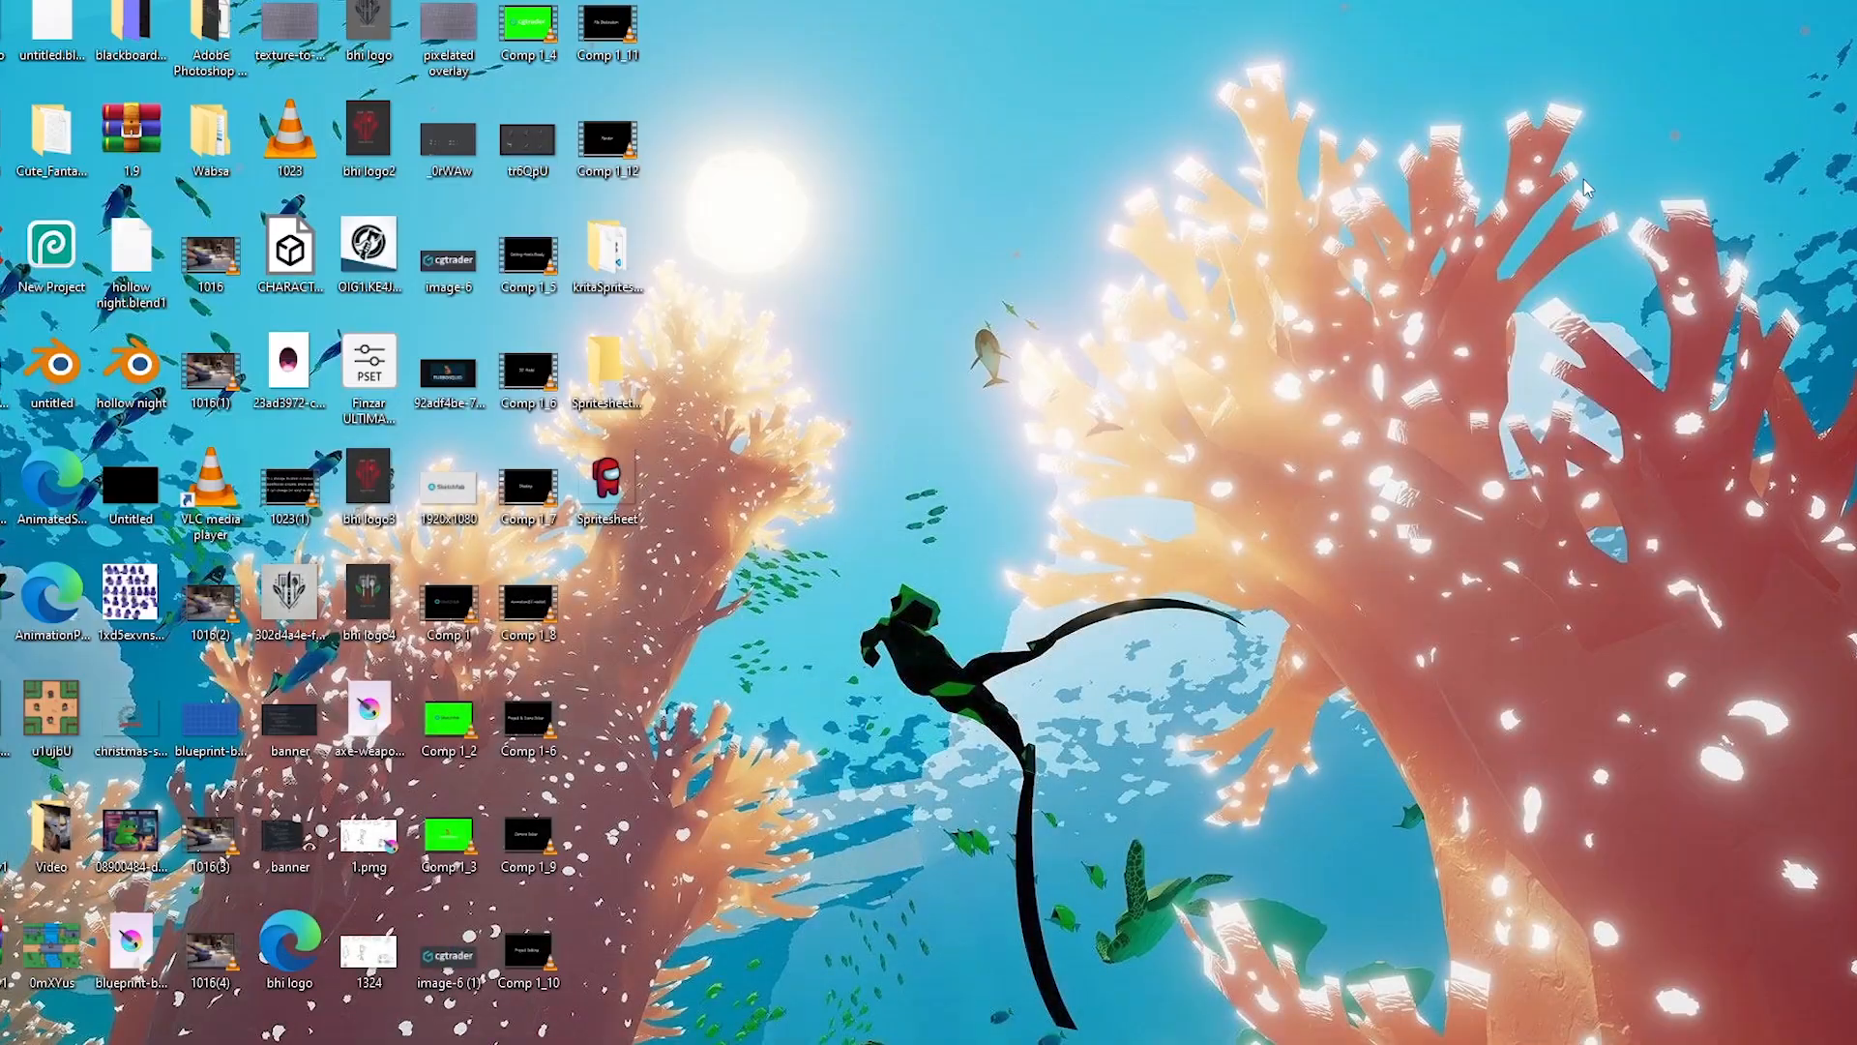
pyautogui.doubleClick(605, 486)
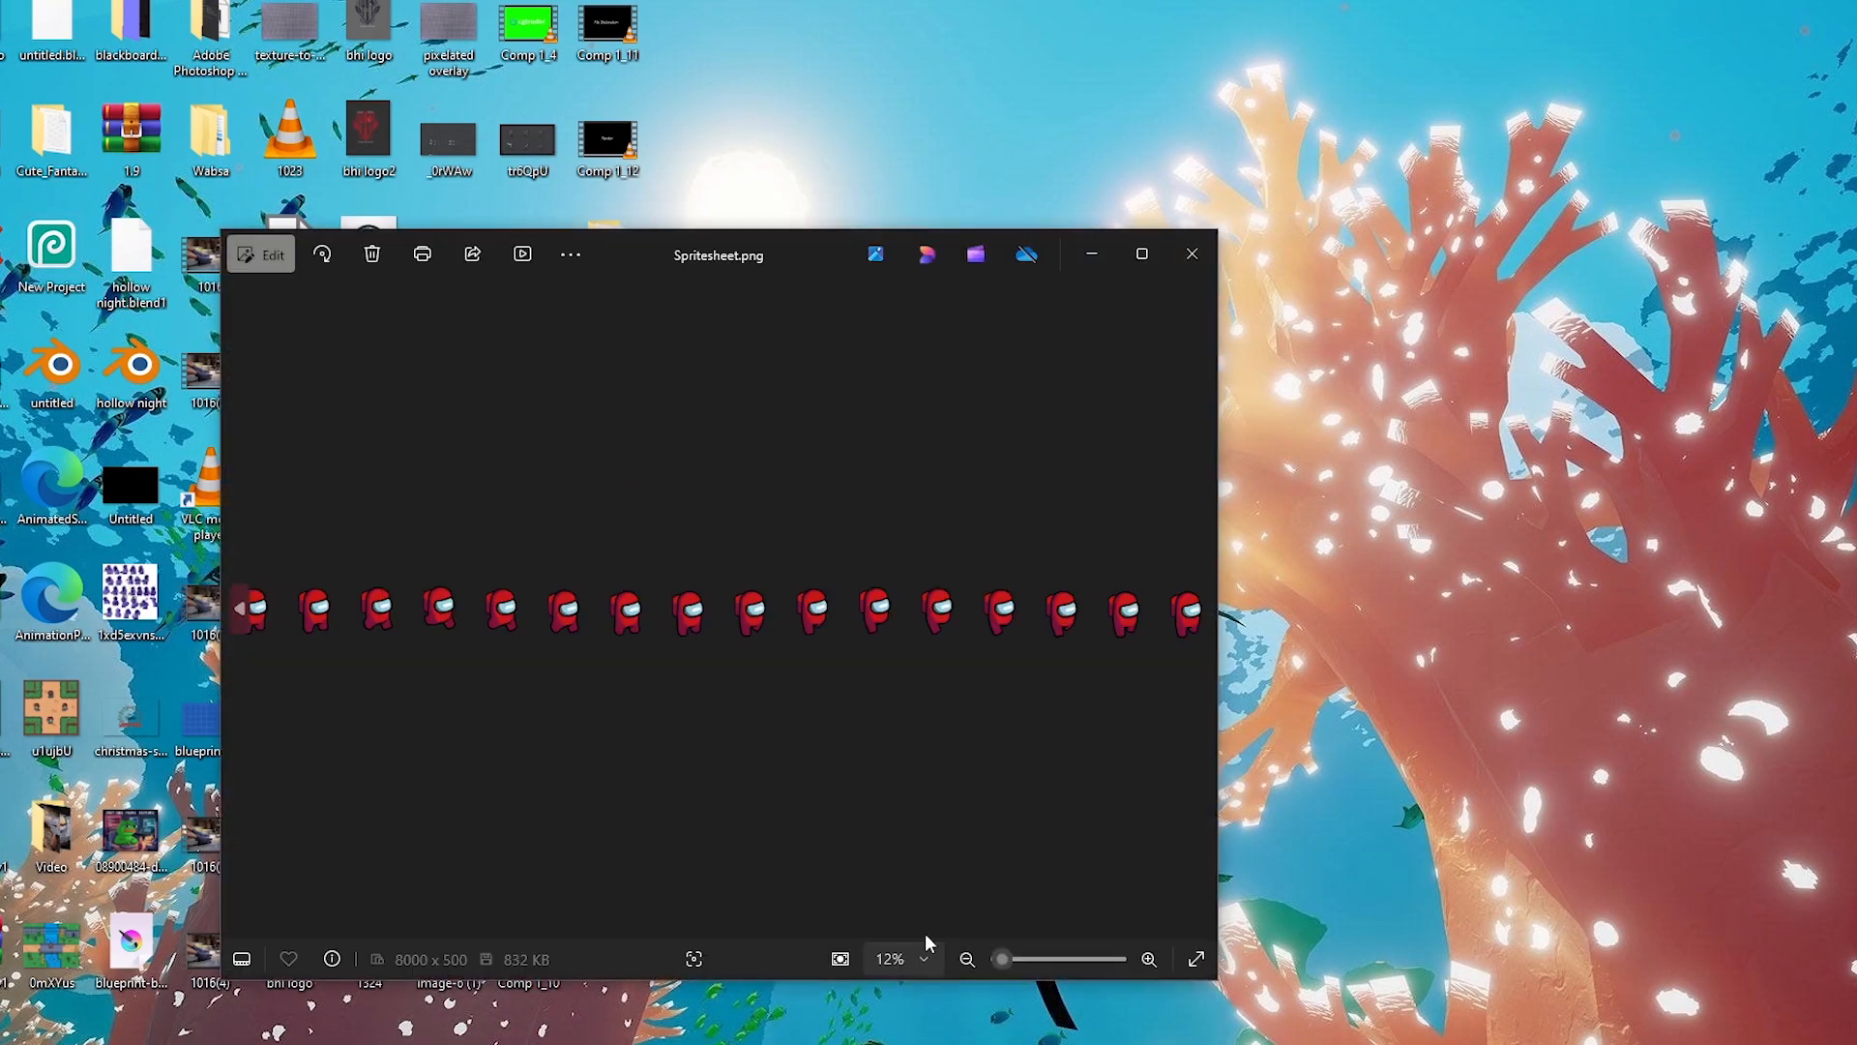